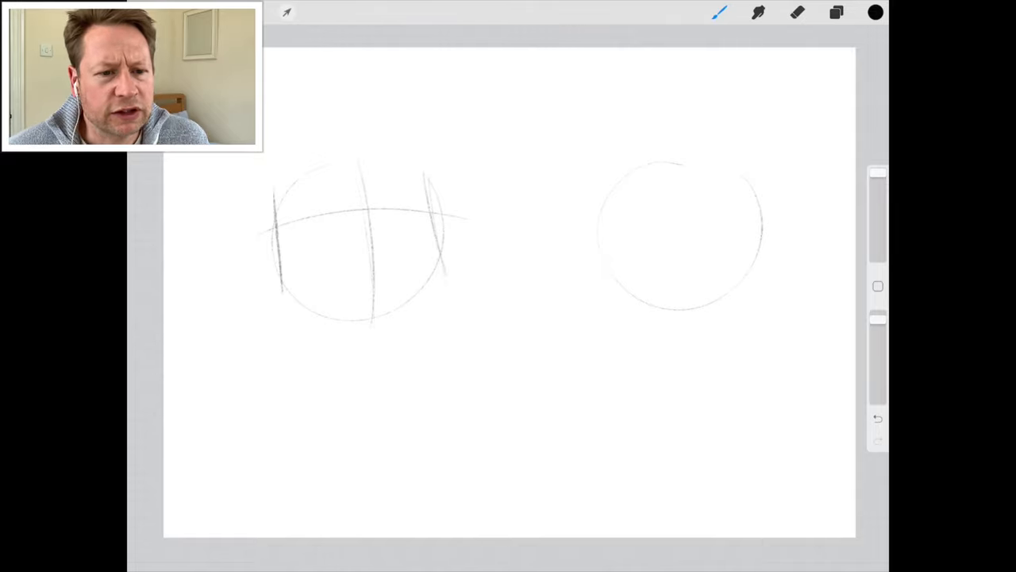
# Sketch the left head's jaw, face sides and bob hair, then spiky hair on the right head.
pyautogui.moveTo(270, 273); pyautogui.dragTo(362, 321)
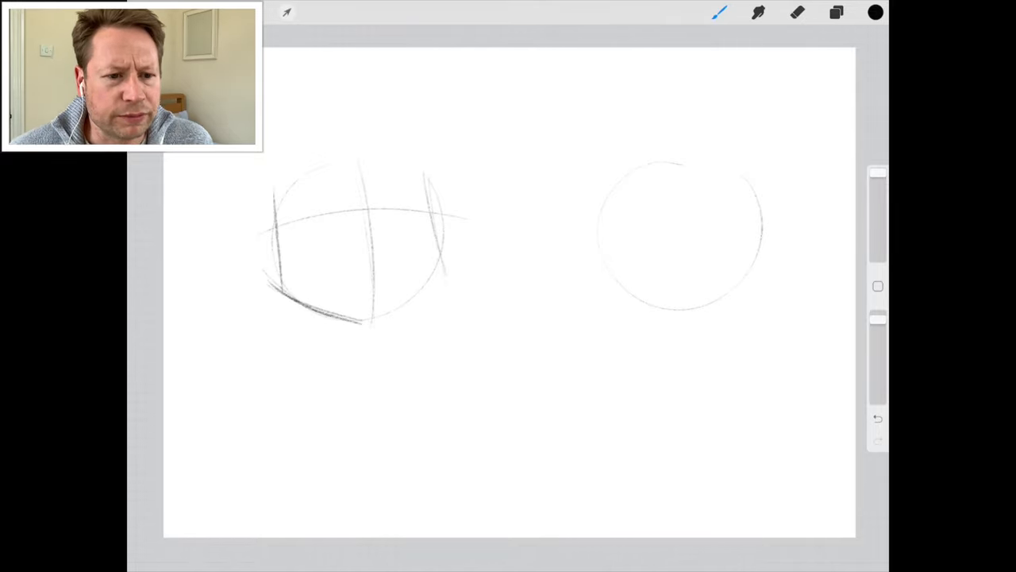
pyautogui.moveTo(426, 194); pyautogui.dragTo(365, 326)
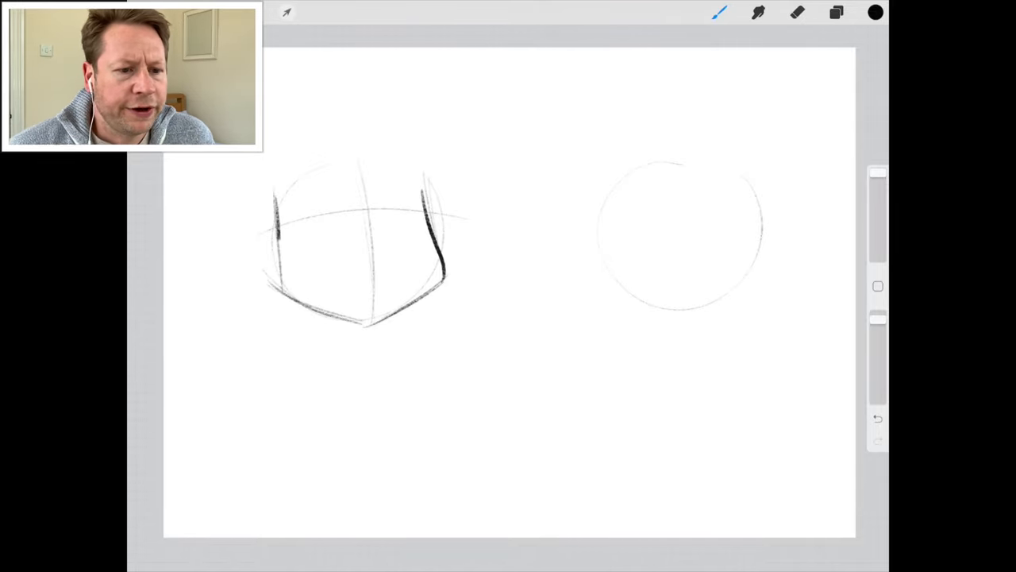
pyautogui.moveTo(278, 231); pyautogui.dragTo(373, 326)
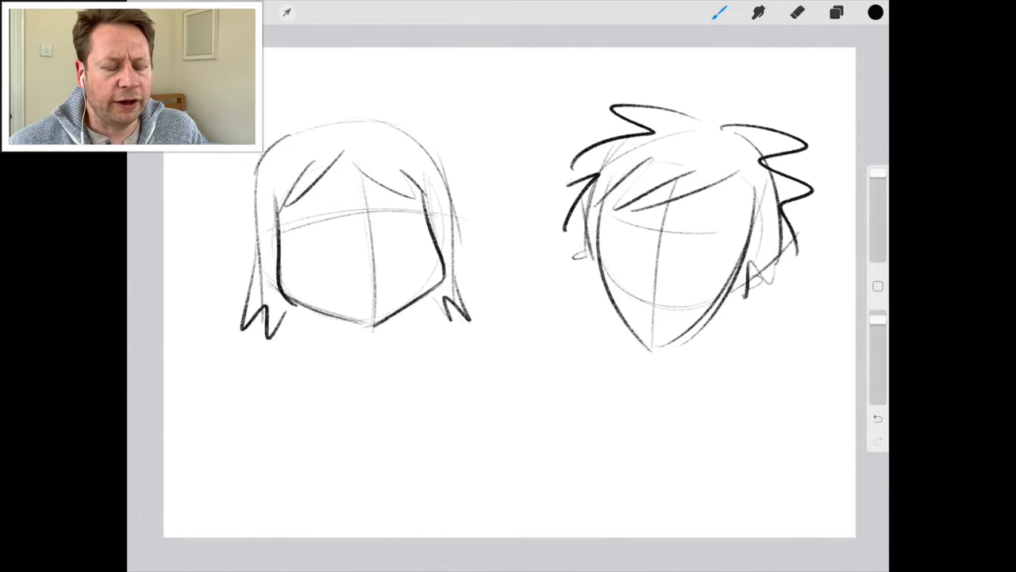
pyautogui.moveTo(302, 389); pyautogui.dragTo(342, 429)
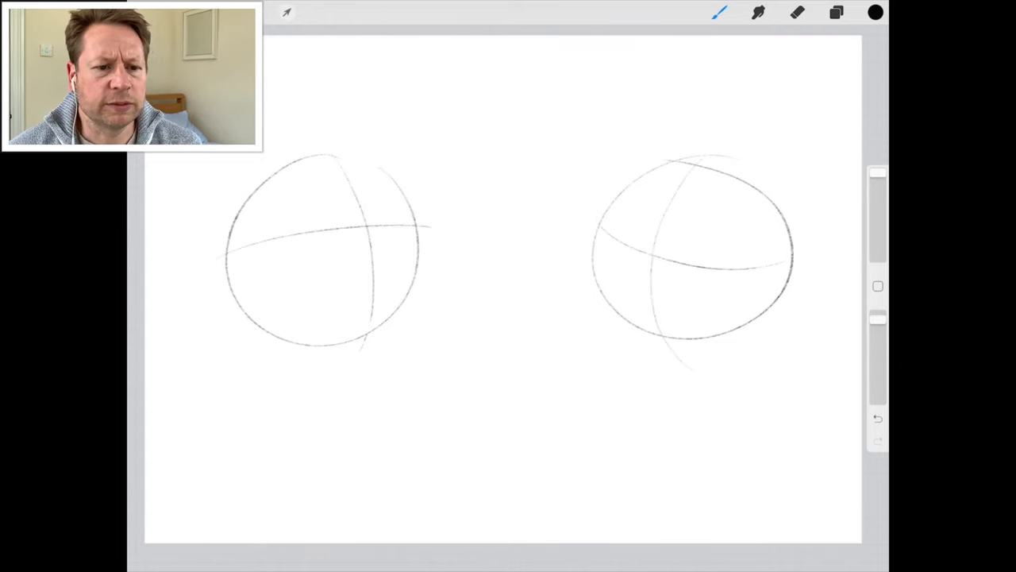
# Draw the left girl's round eyes, small nose, chin and jawline, then her pigtail hair.
pyautogui.click(718, 13)
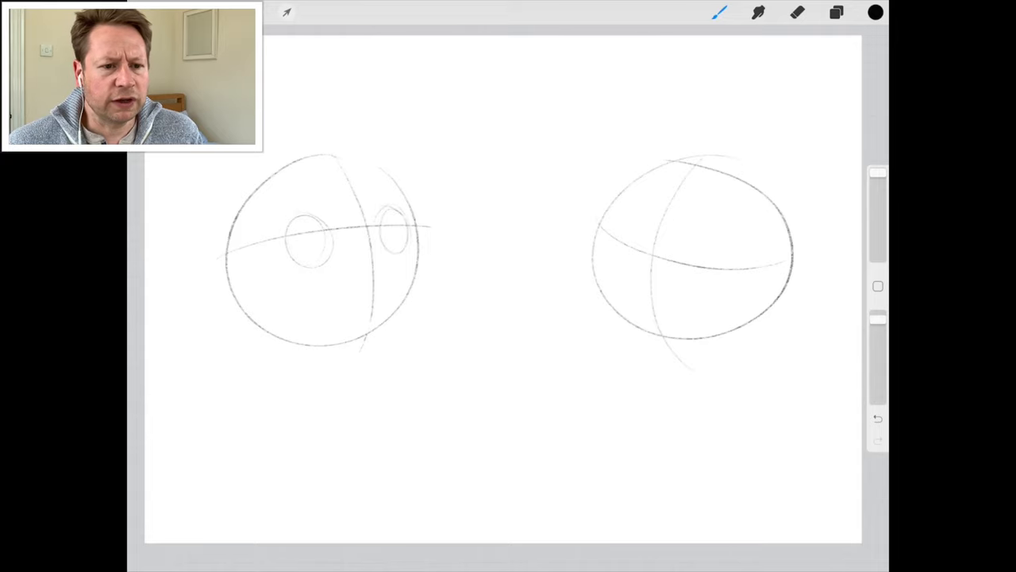
pyautogui.moveTo(368, 251); pyautogui.dragTo(378, 270)
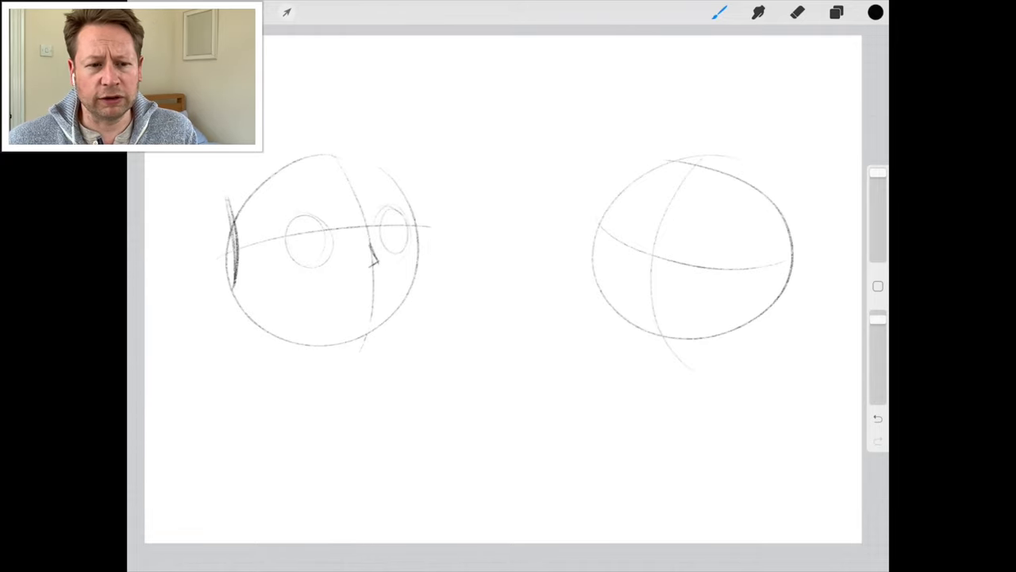
pyautogui.moveTo(238, 286); pyautogui.dragTo(429, 293)
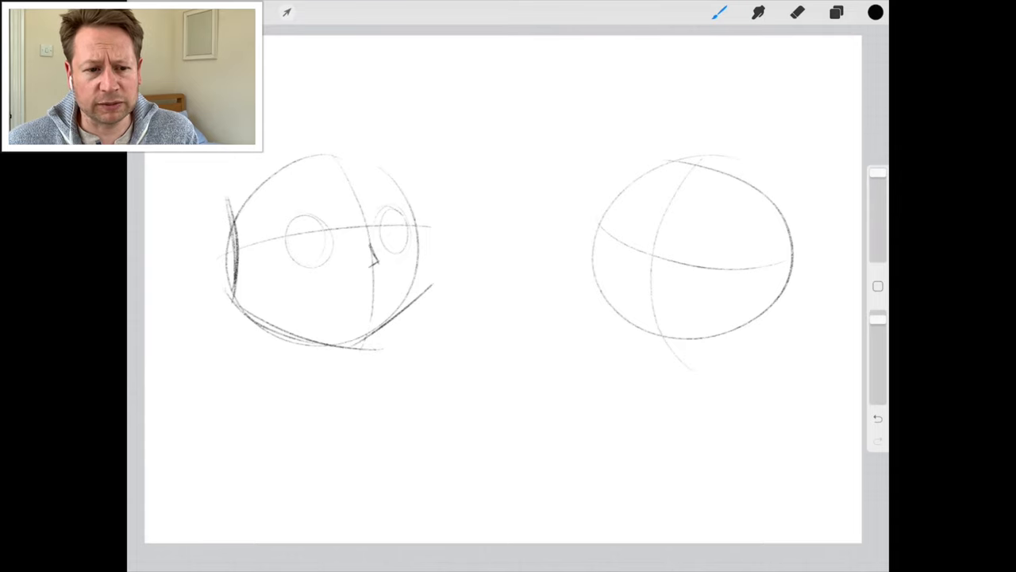
pyautogui.moveTo(286, 151); pyautogui.dragTo(413, 269)
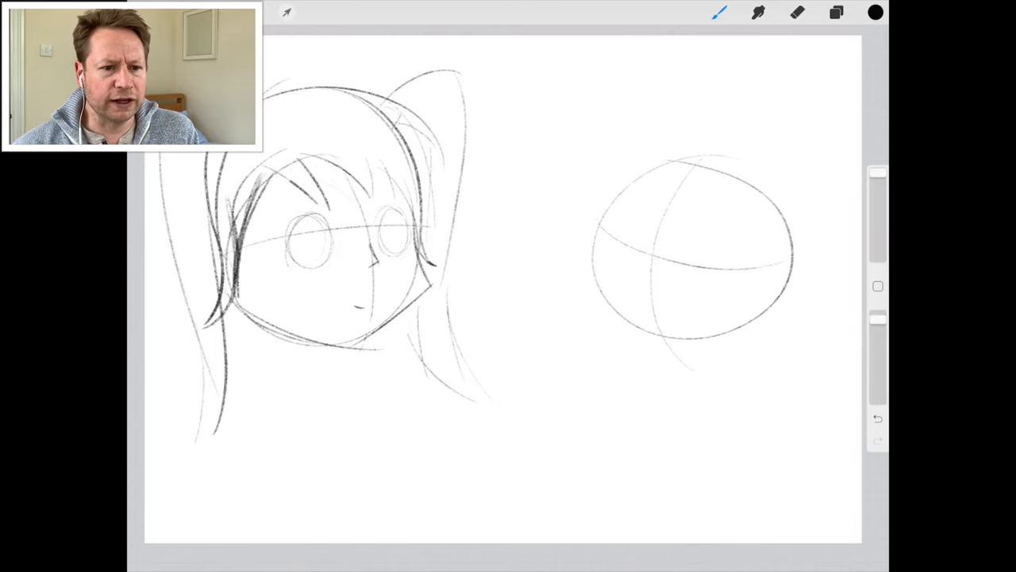
pyautogui.click(718, 13)
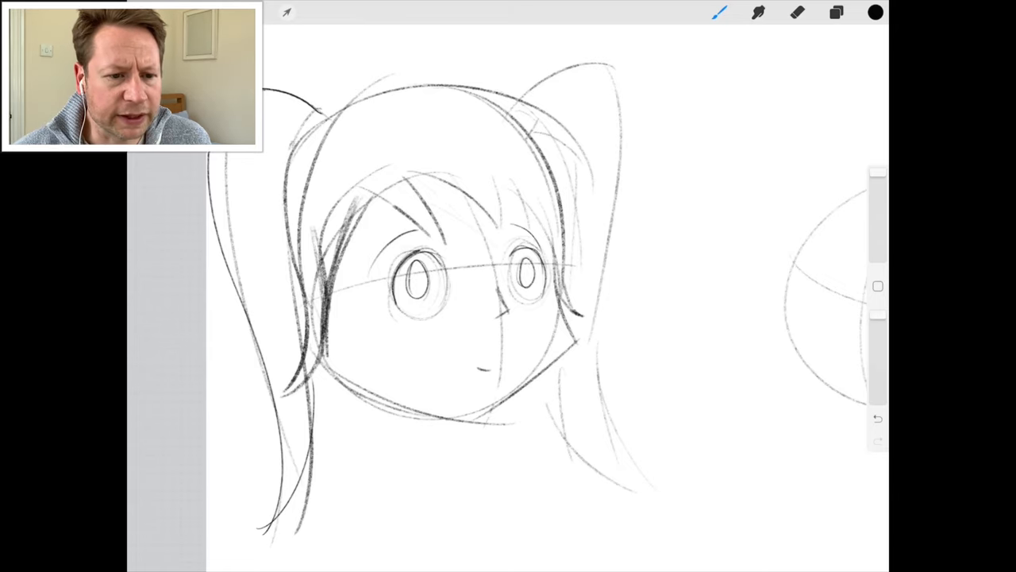
# Add the neck with side shading, fringe strands, cheek shading, pupils and a smiling mouth.
pyautogui.moveTo(571, 325); pyautogui.dragTo(500, 412)
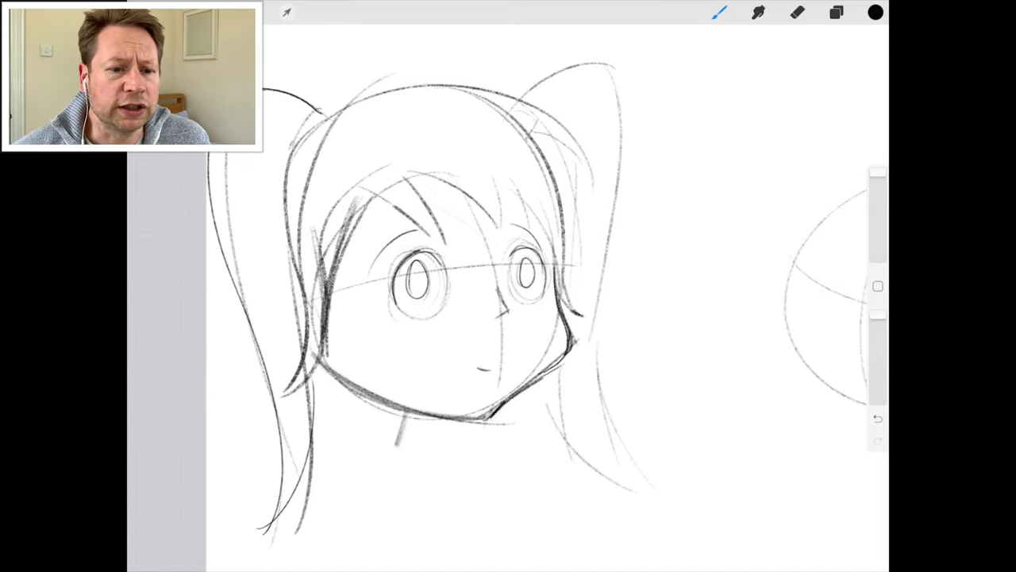
pyautogui.moveTo(403, 410); pyautogui.dragTo(400, 448)
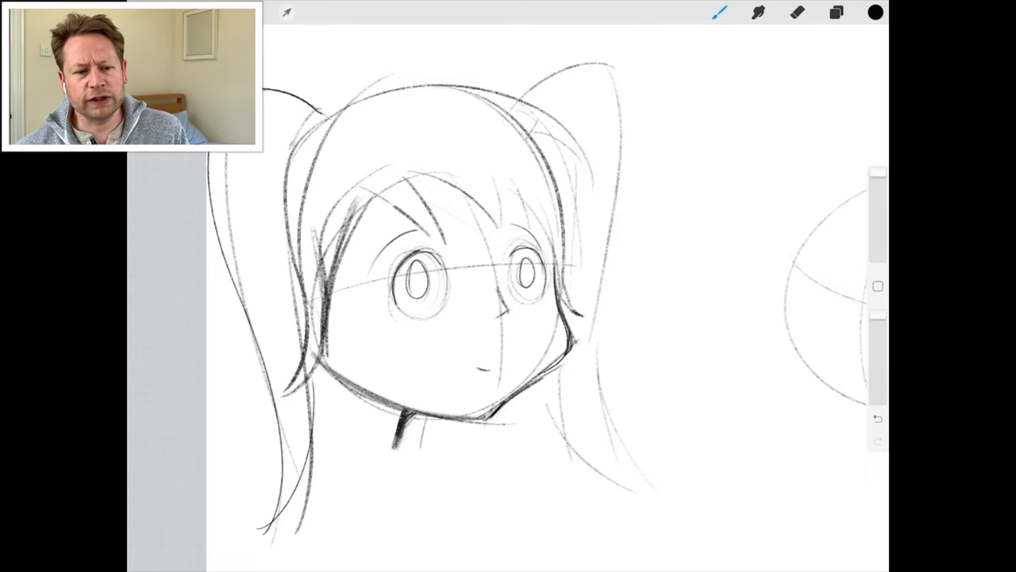
pyautogui.moveTo(373, 326); pyautogui.dragTo(394, 349)
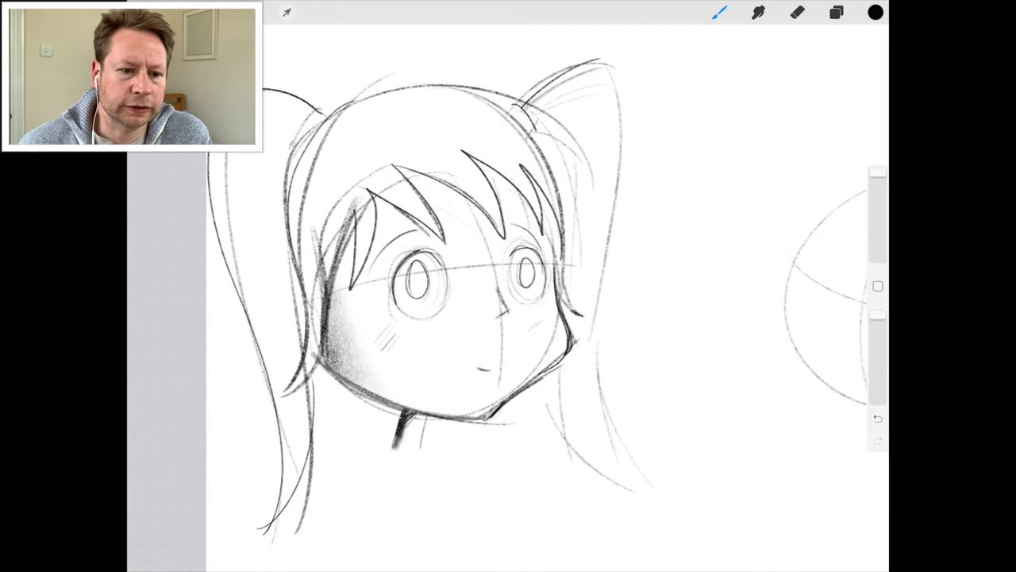
pyautogui.click(797, 12)
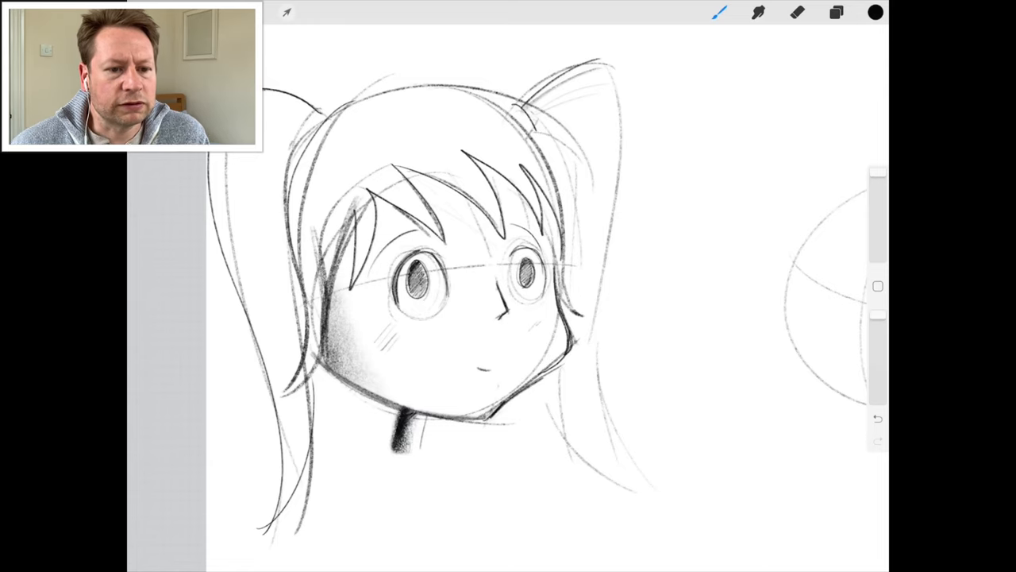
# Scribble the girl's hair and both pigtails solid black with the broad pencil.
pyautogui.click(797, 13)
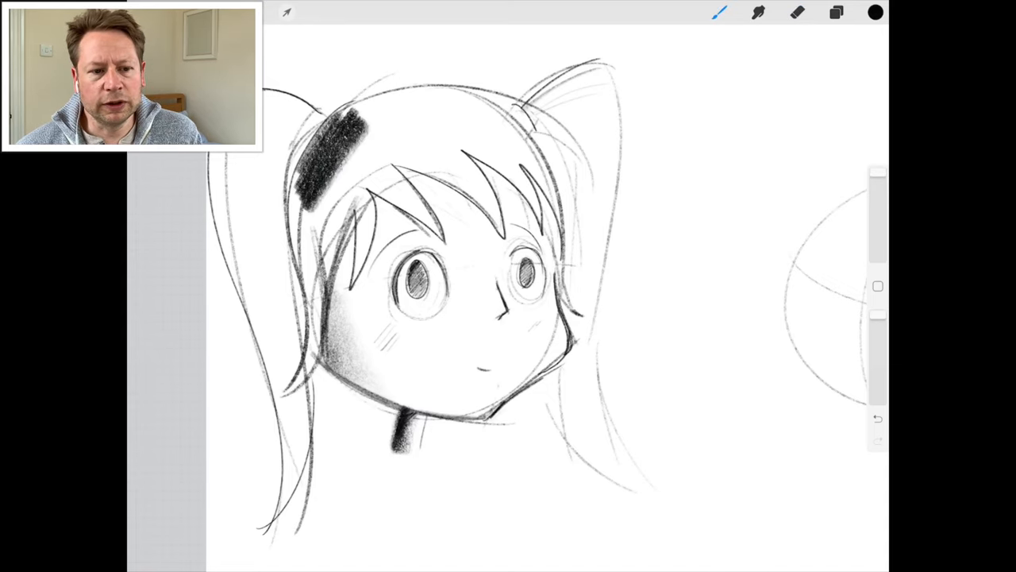
pyautogui.moveTo(362, 130); pyautogui.dragTo(310, 389)
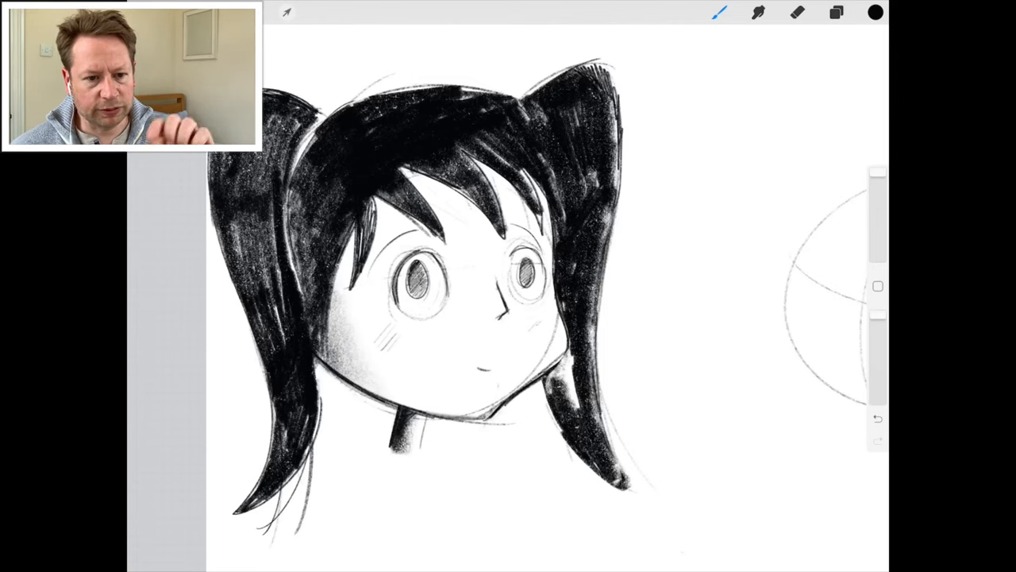
pyautogui.moveTo(564, 381); pyautogui.dragTo(611, 476)
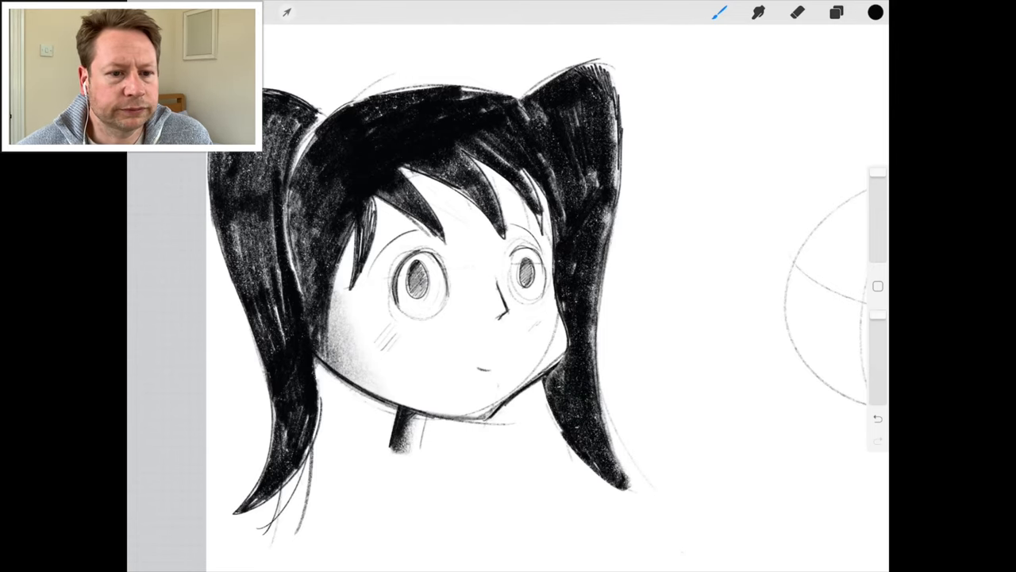
pyautogui.click(797, 13)
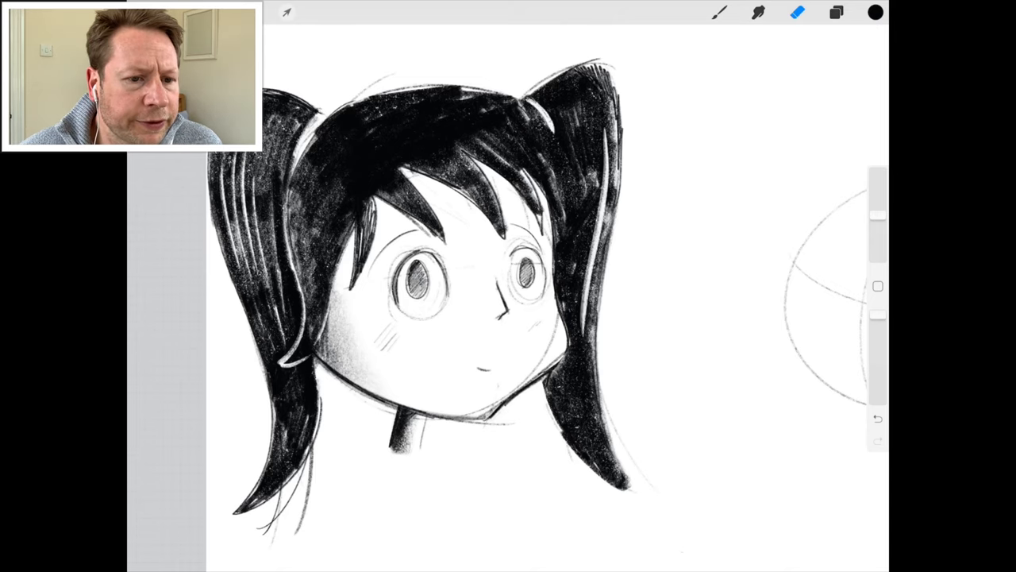
# Erase white shine streaks into the hair, then darken the pupils and add cheek blush lines.
pyautogui.moveTo(600, 199); pyautogui.dragTo(603, 461)
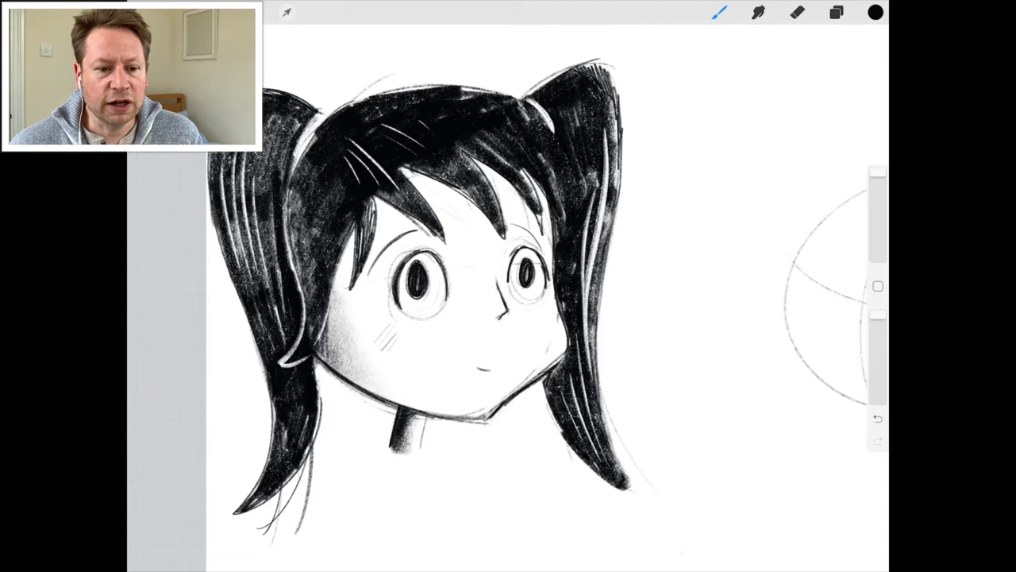
pyautogui.moveTo(373, 262); pyautogui.dragTo(548, 238)
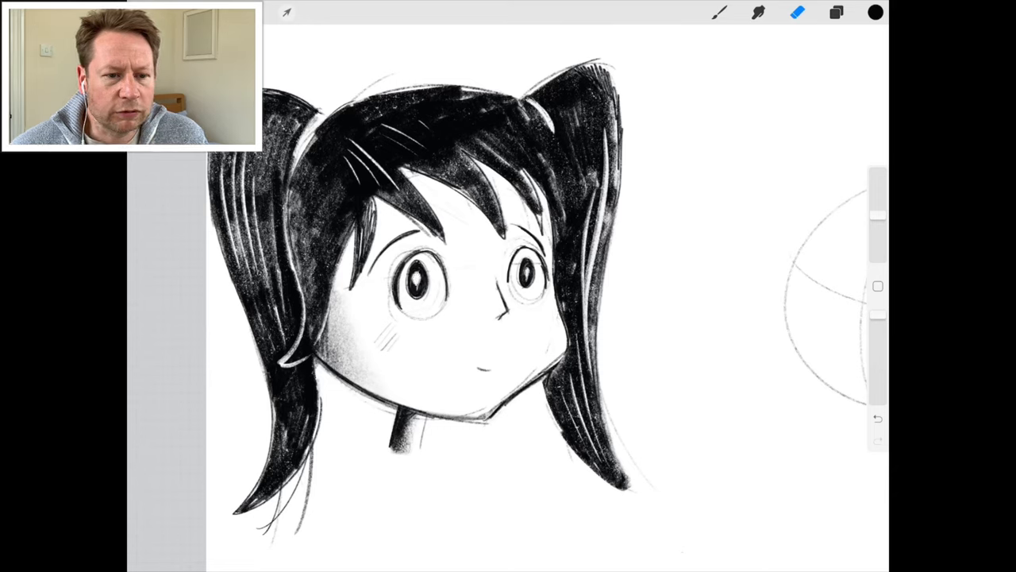
pyautogui.click(719, 12)
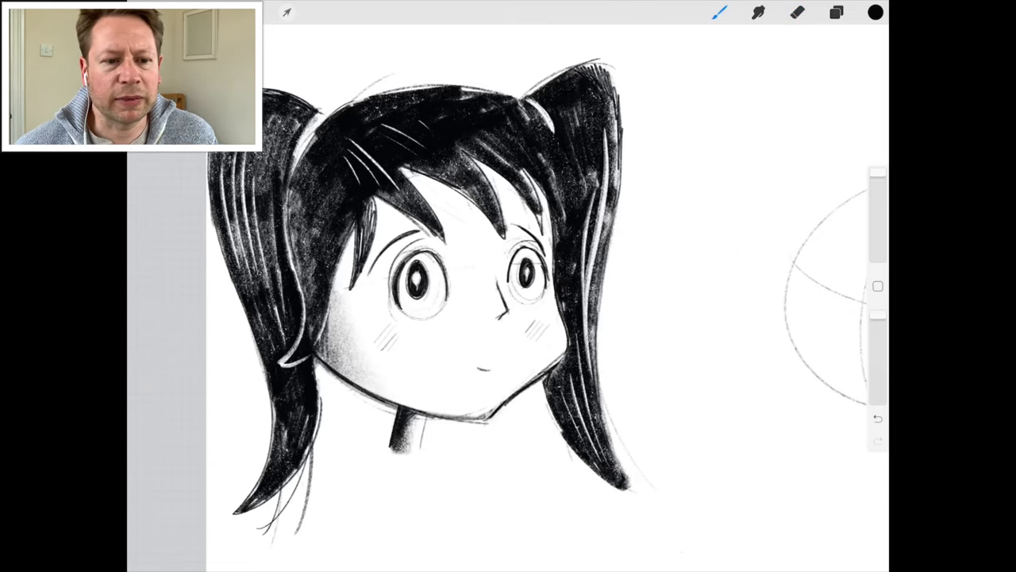
pyautogui.click(797, 13)
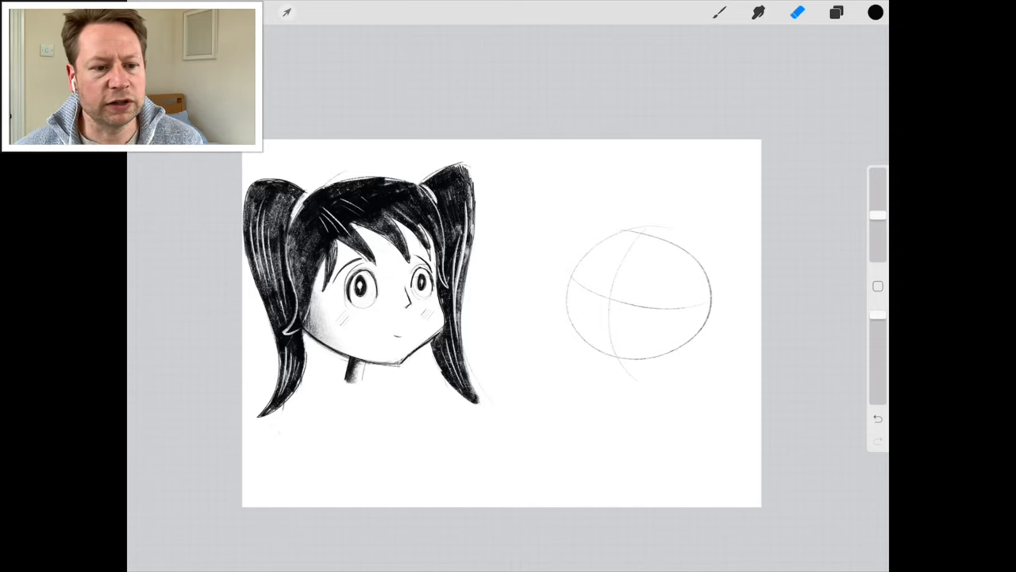
# Draw the second girl's eyes, nose, open mouth and jaw, erase stray guides, start the fringe.
pyautogui.click(717, 13)
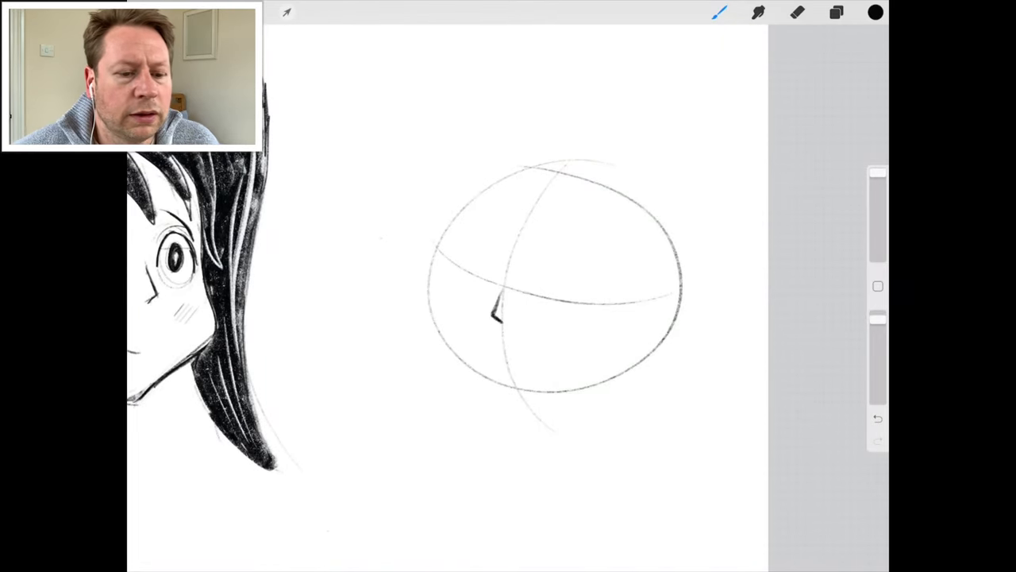
pyautogui.moveTo(463, 278); pyautogui.dragTo(563, 318)
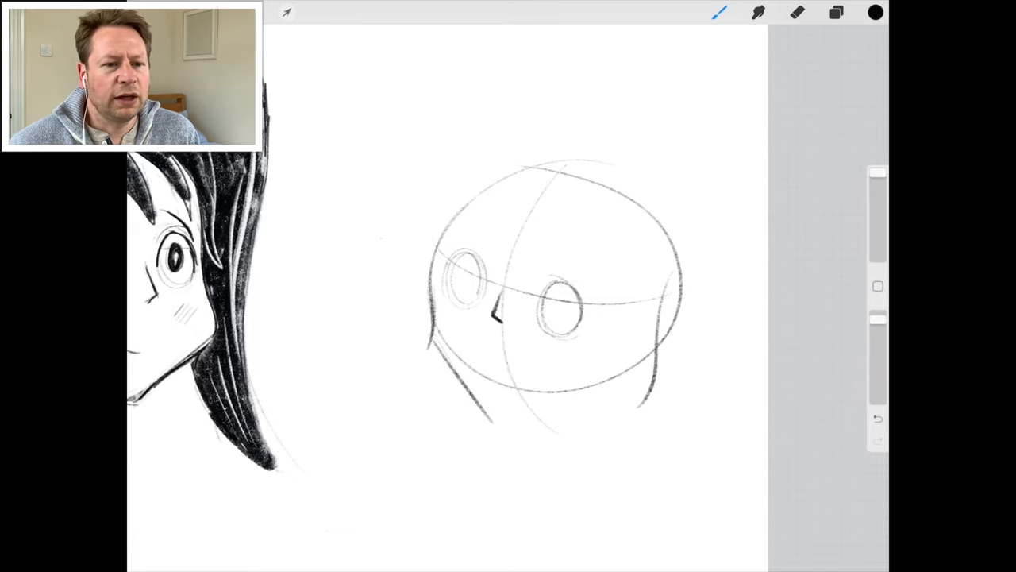
pyautogui.moveTo(452, 372); pyautogui.dragTo(680, 346)
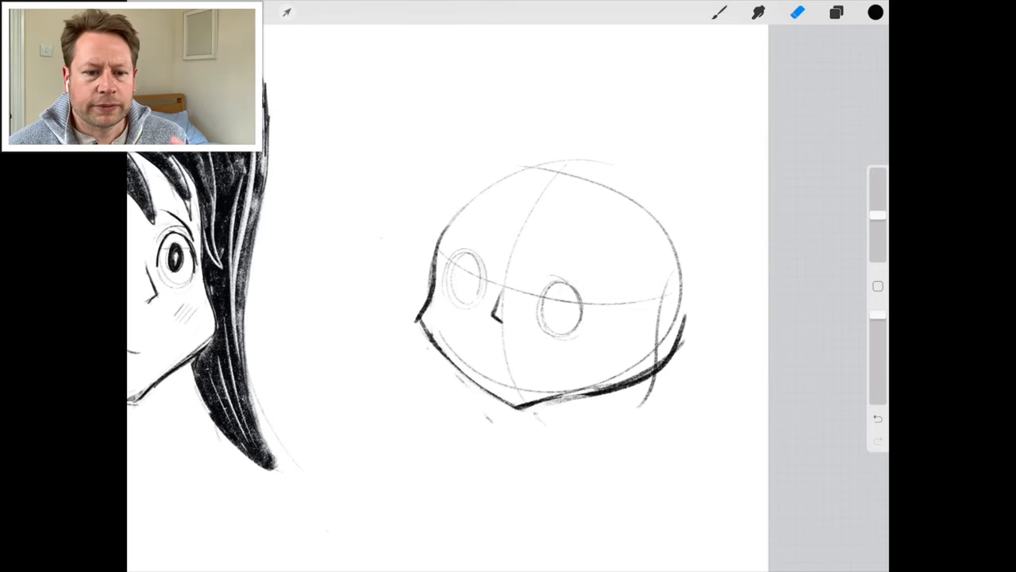
pyautogui.click(718, 12)
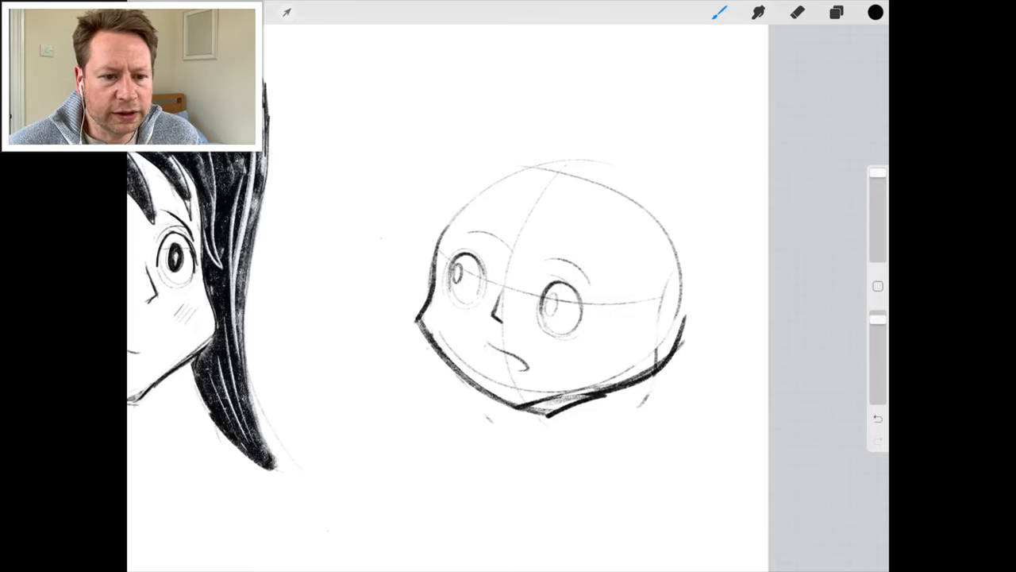
pyautogui.click(797, 13)
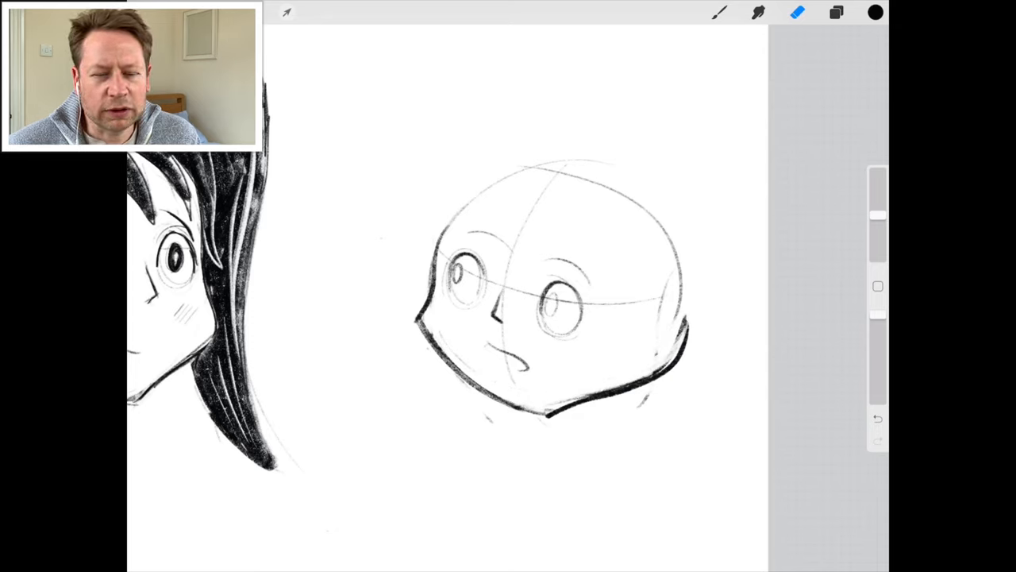
pyautogui.click(717, 13)
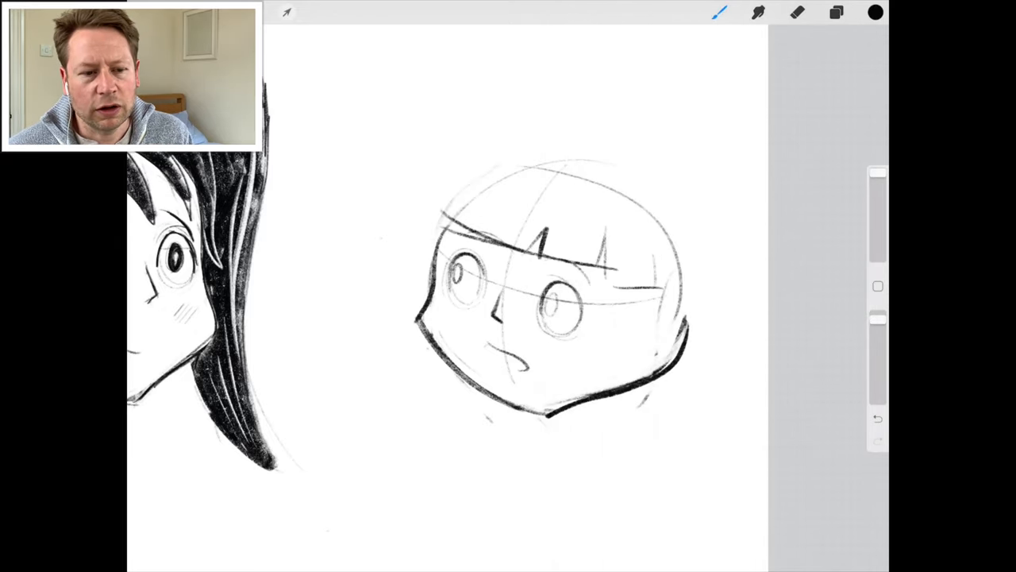
# Outline the bob haircut framing the face and falling past the neck on both sides.
pyautogui.moveTo(457, 174); pyautogui.dragTo(416, 444)
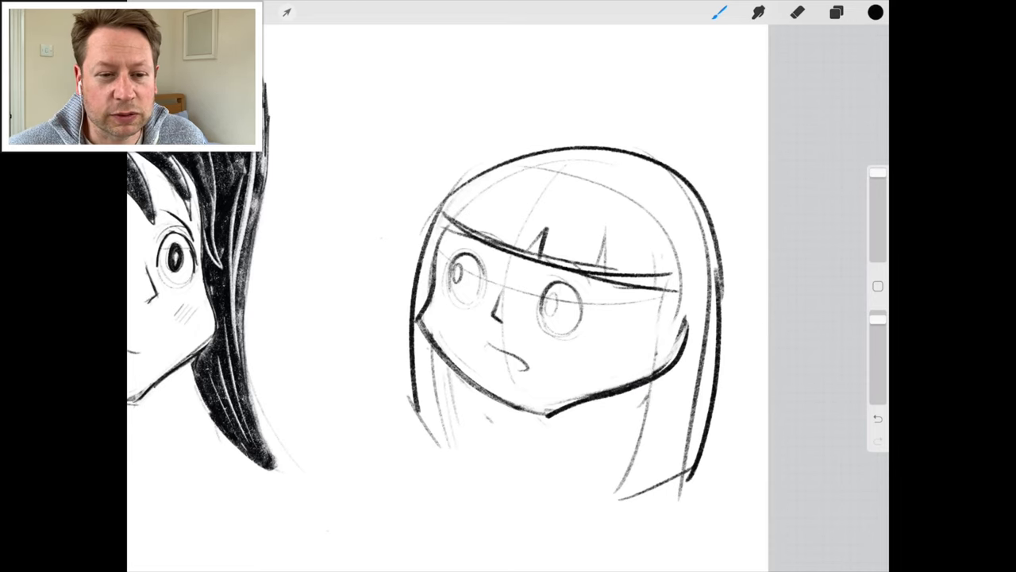
pyautogui.moveTo(643, 210); pyautogui.dragTo(658, 413)
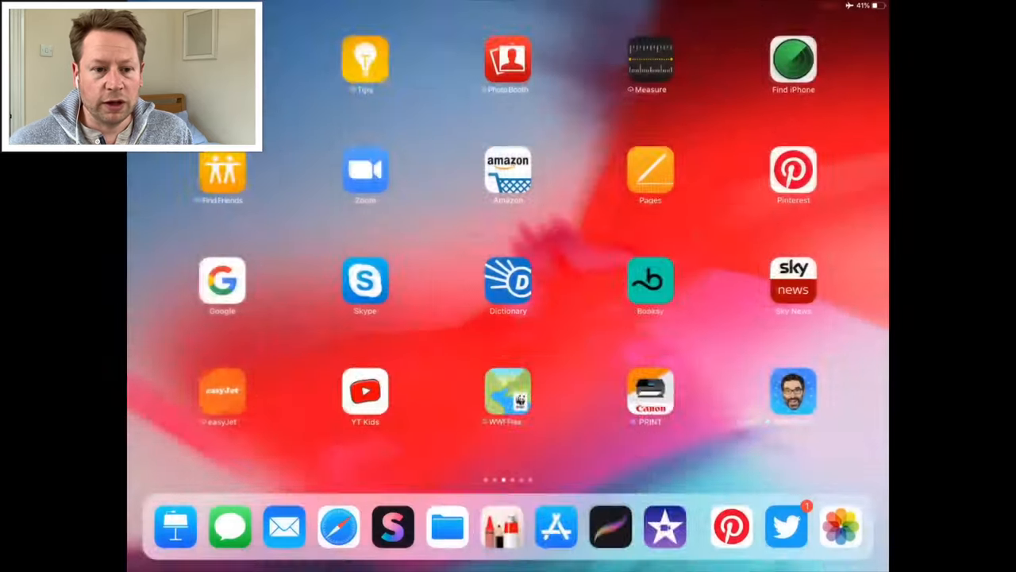
pyautogui.click(610, 527)
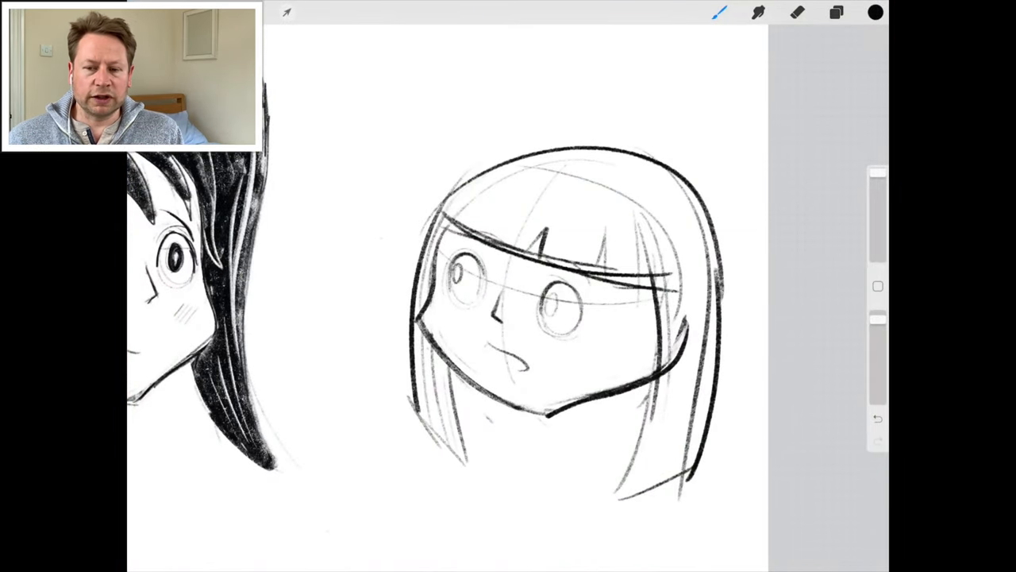
# Sketch a small demo circle reshaped into a hair mass, then undo it.
pyautogui.moveTo(556, 282); pyautogui.dragTo(572, 317)
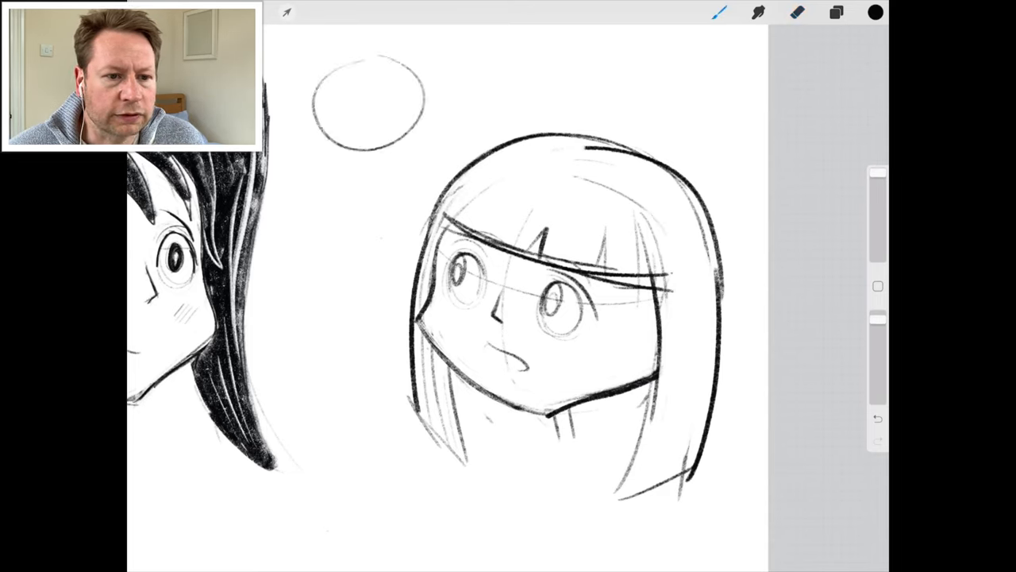
pyautogui.moveTo(318, 87); pyautogui.dragTo(405, 162)
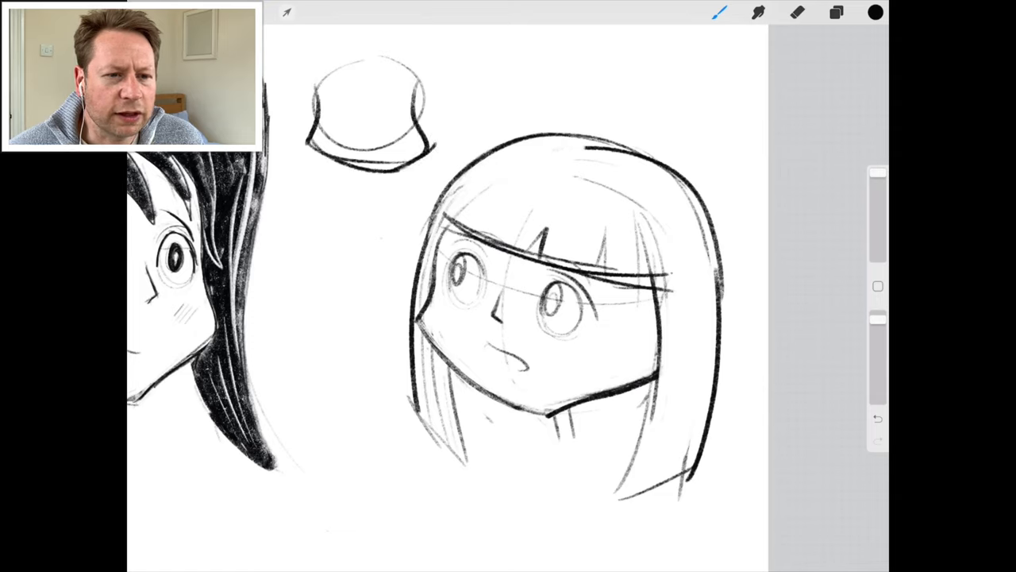
pyautogui.click(876, 419)
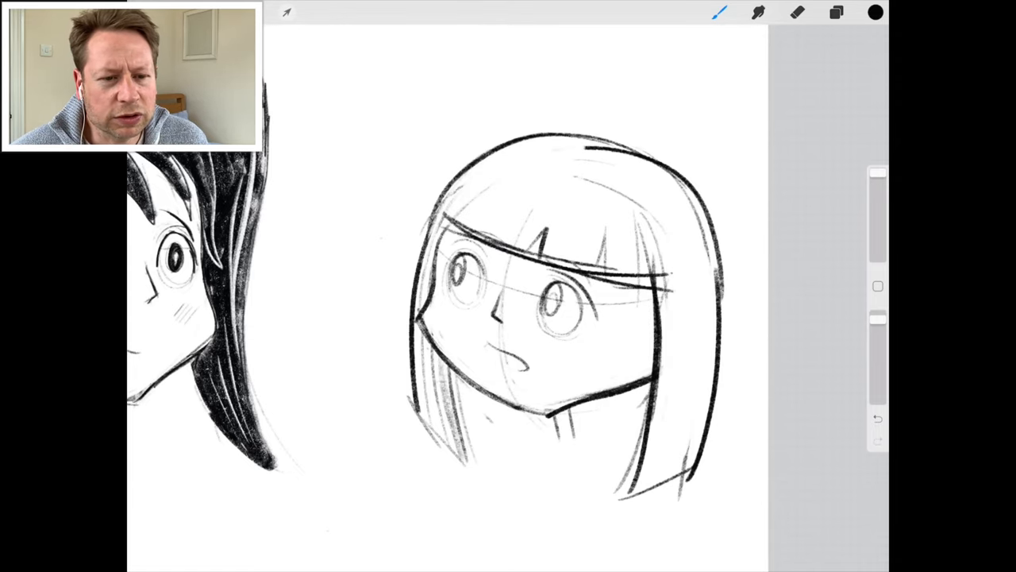
# Shade the bob hair dark, ink the pupils and blush, then erase leftover construction lines.
pyautogui.click(720, 13)
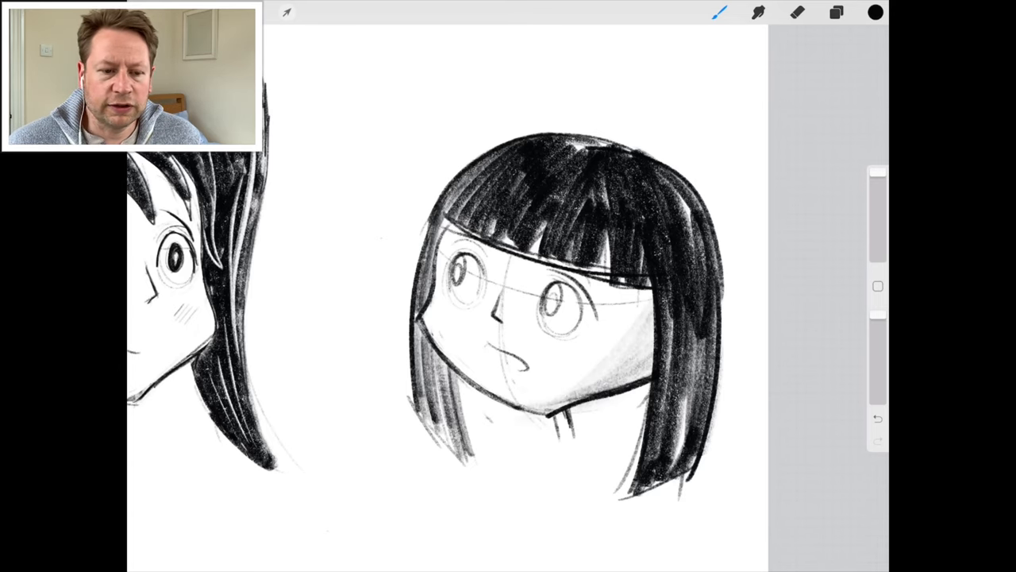
pyautogui.click(717, 13)
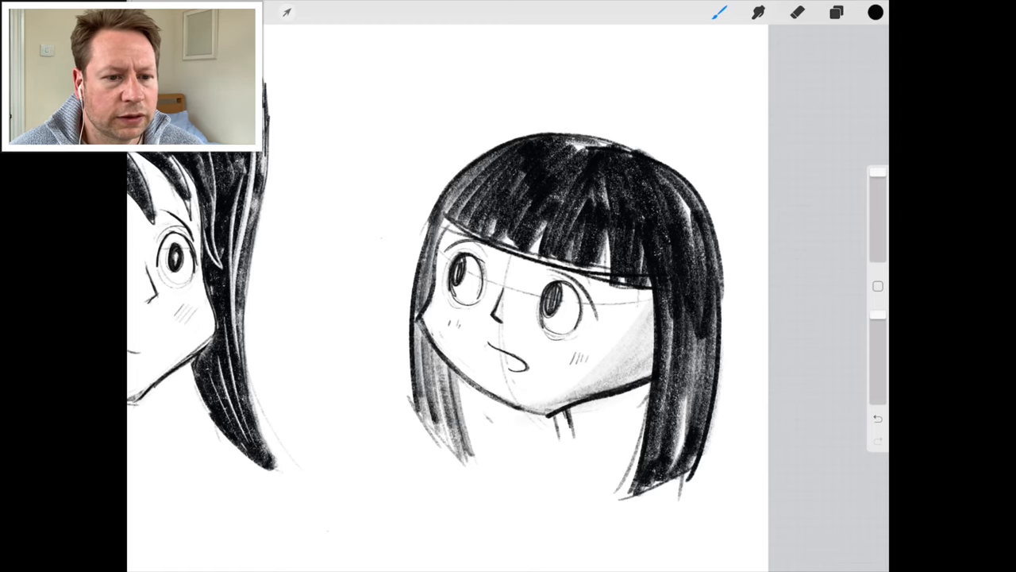
pyautogui.click(797, 13)
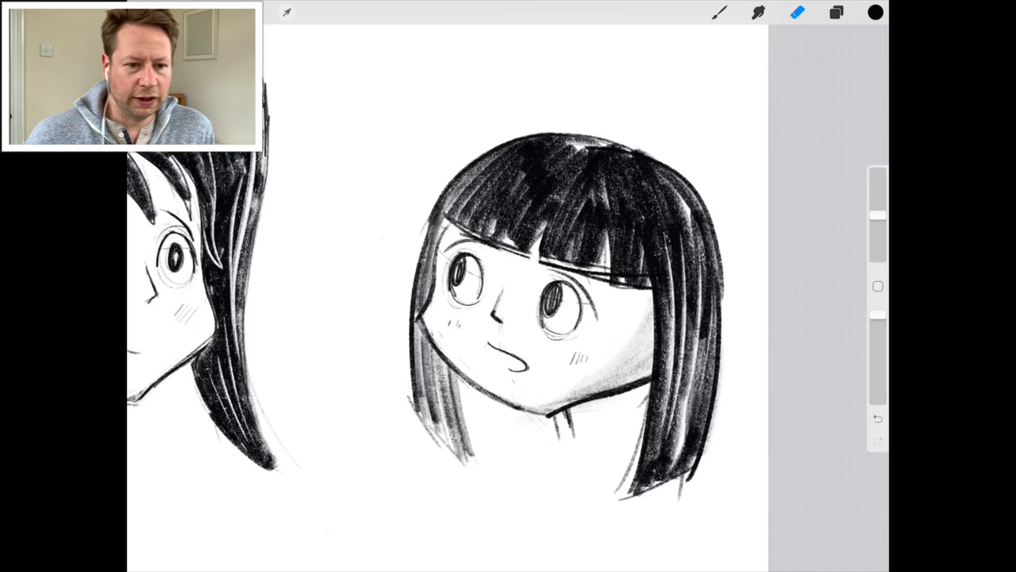
pyautogui.moveTo(464, 232); pyautogui.dragTo(643, 289)
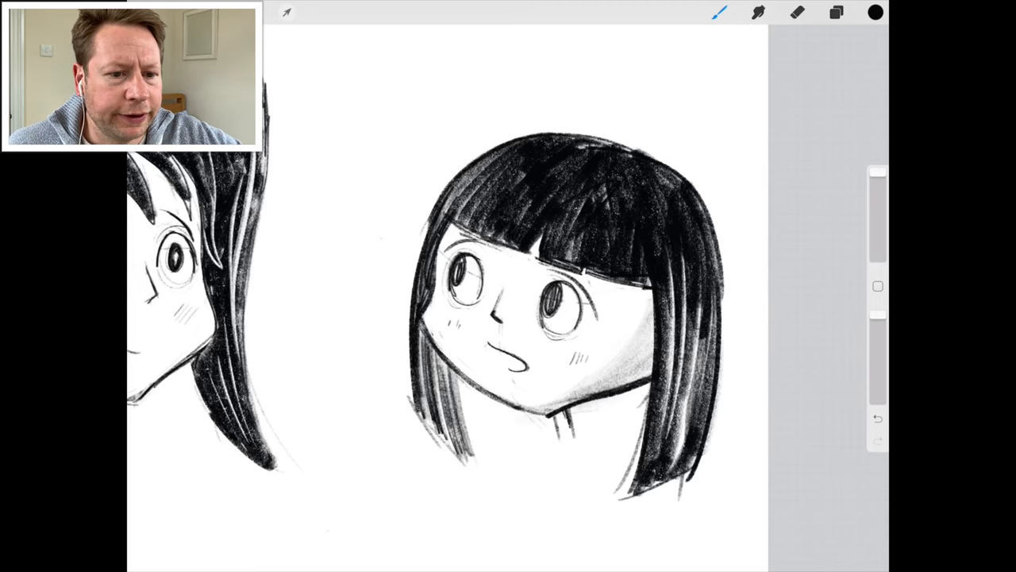
pyautogui.click(797, 13)
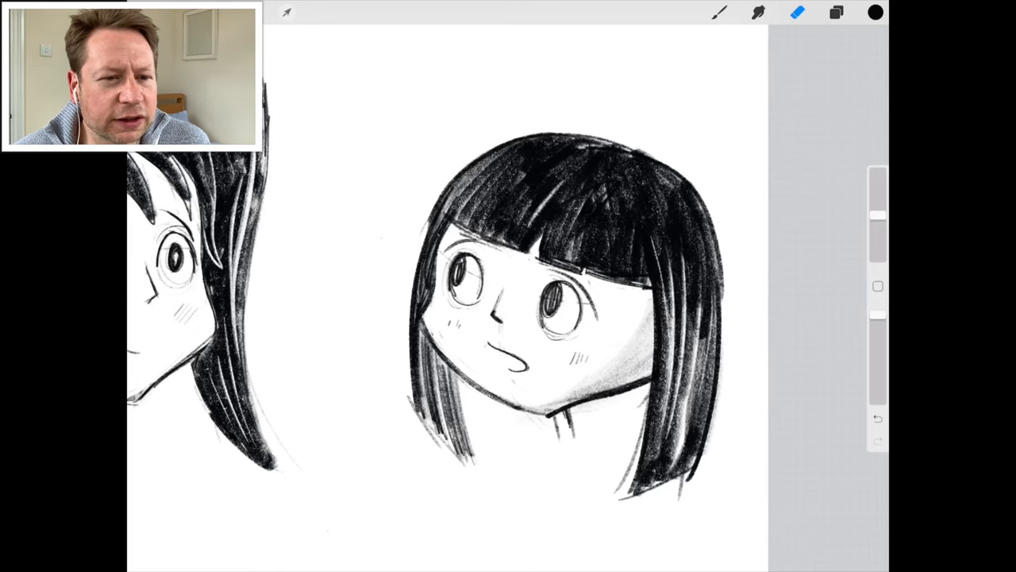
pyautogui.moveTo(500, 182); pyautogui.dragTo(603, 254)
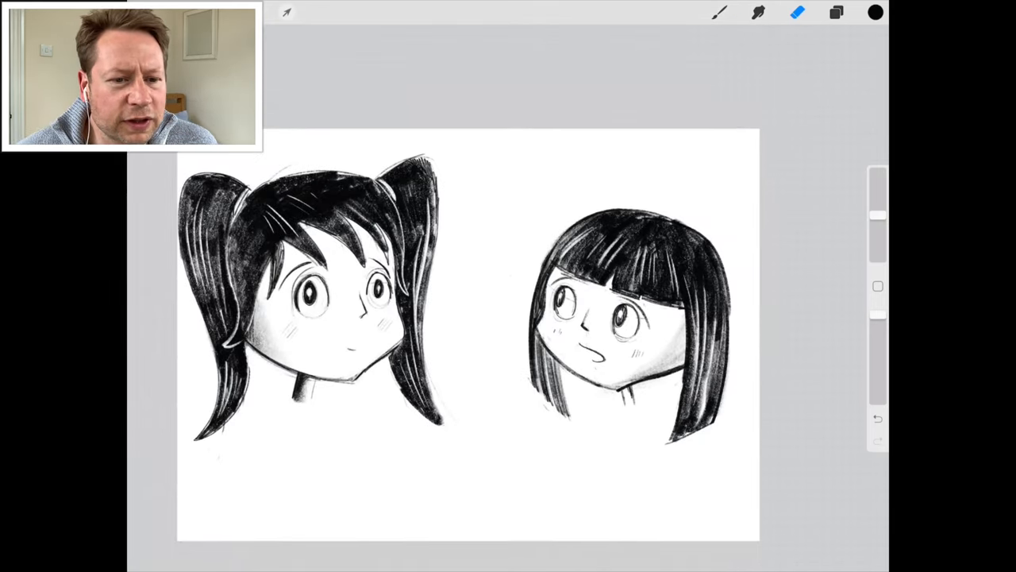
pyautogui.click(797, 13)
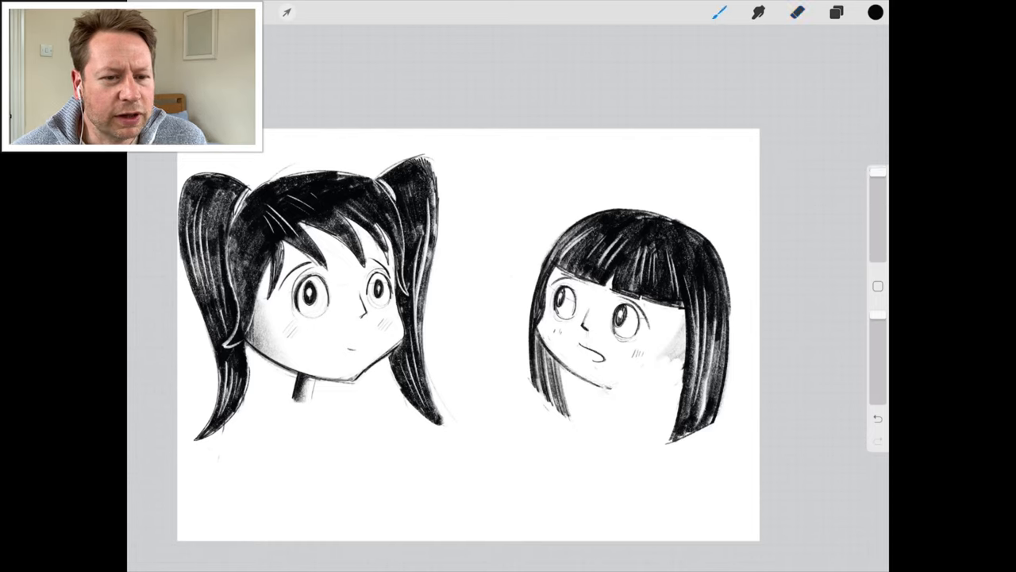
pyautogui.moveTo(604, 386); pyautogui.dragTo(682, 365)
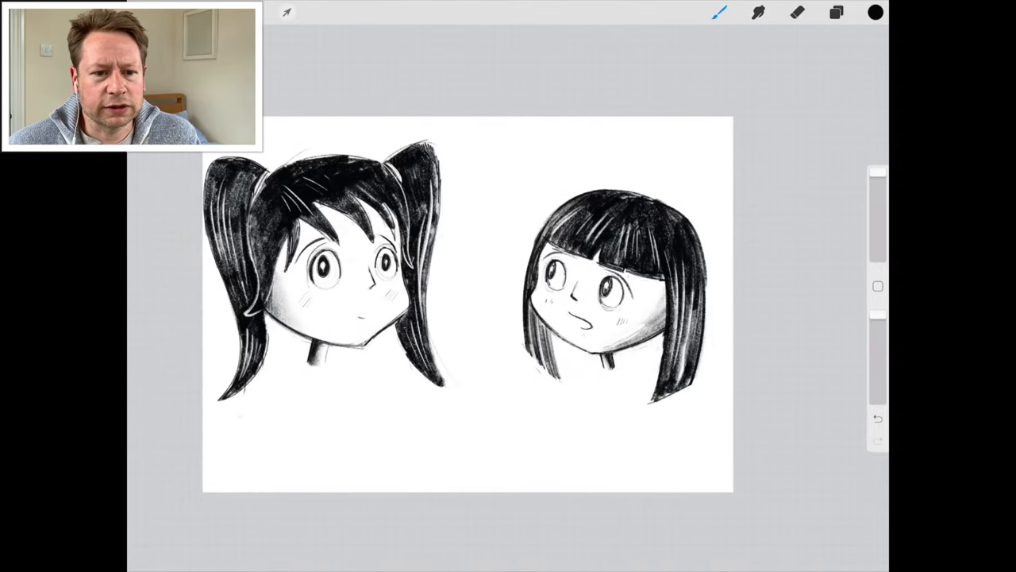
# Start a blank page and lightly sketch a round head shape on its left side.
pyautogui.click(797, 12)
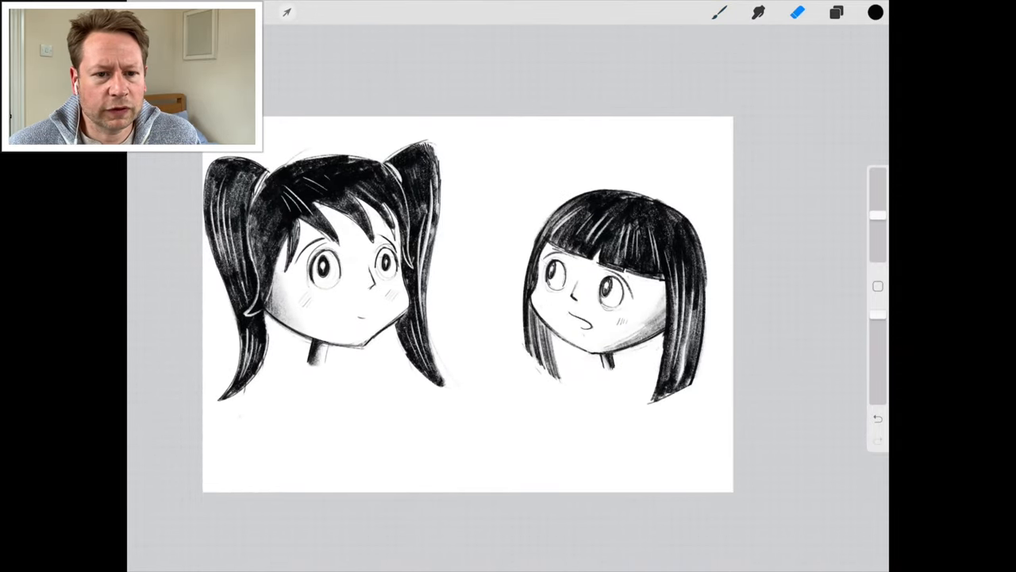
pyautogui.click(720, 13)
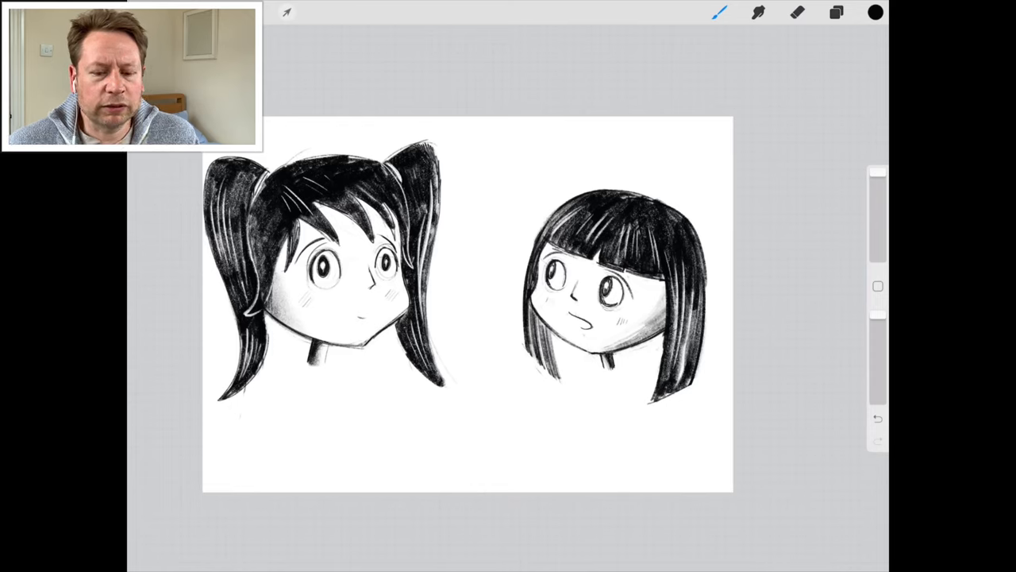
pyautogui.click(797, 12)
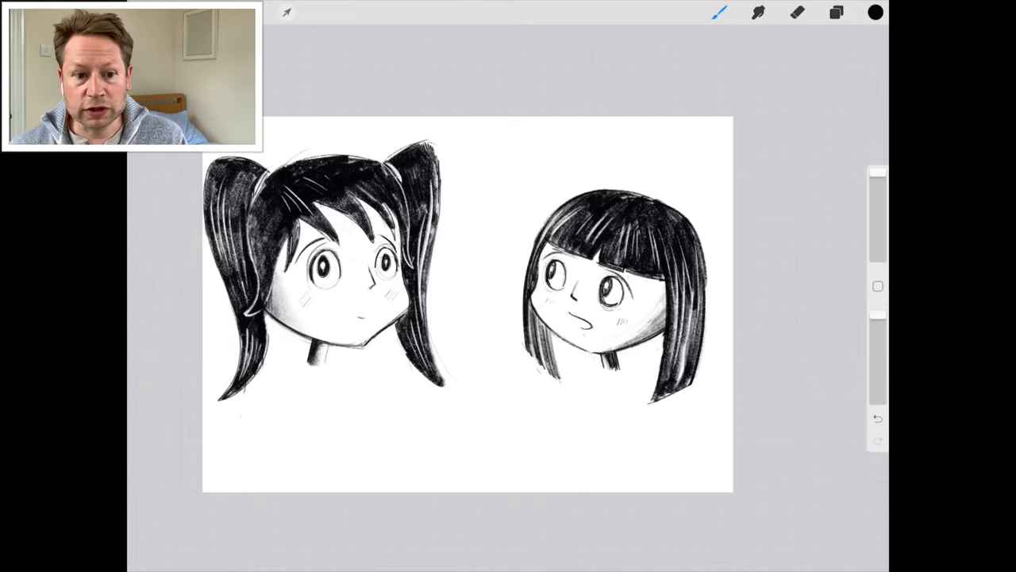
pyautogui.click(797, 12)
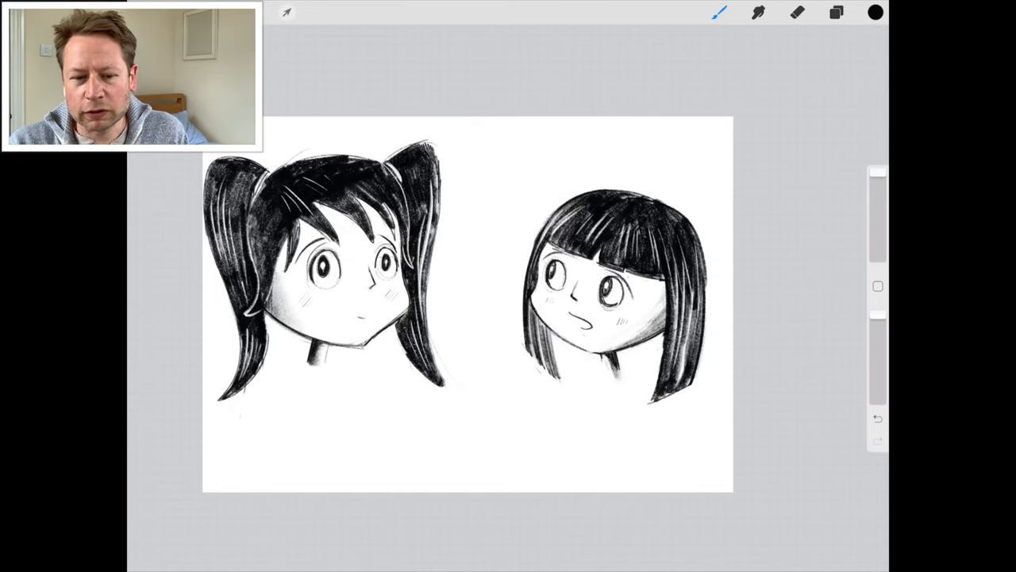
pyautogui.click(797, 12)
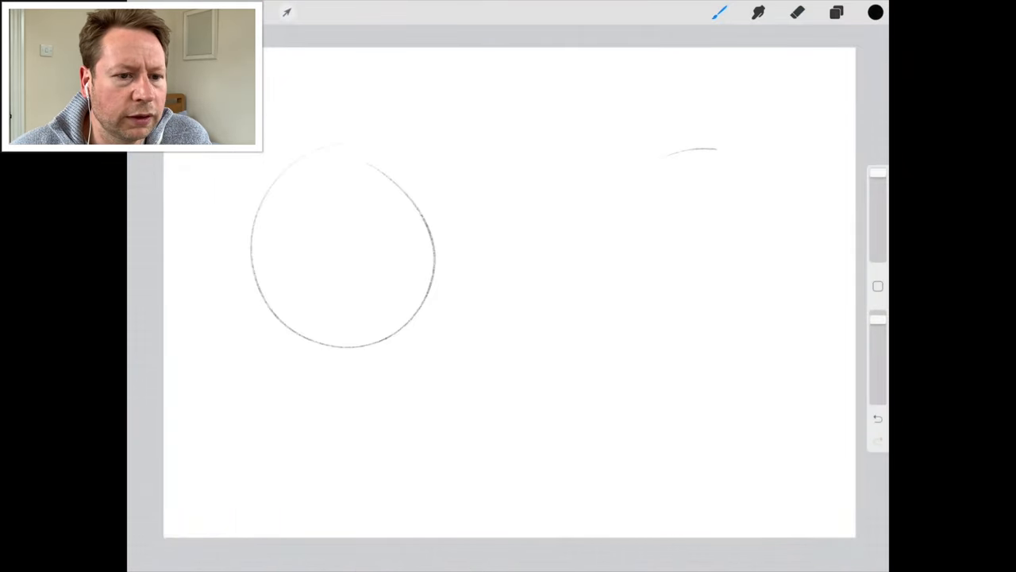
# Shape the head circles, draw the boy's narrowed eyes, nose and mouth, then outline spiky hair.
pyautogui.moveTo(714, 146); pyautogui.dragTo(683, 333)
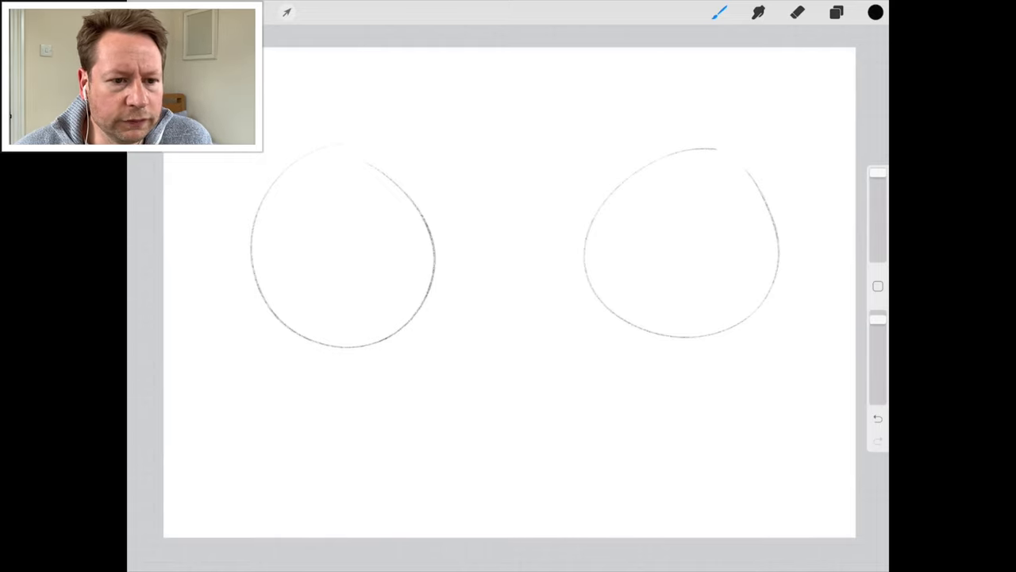
pyautogui.moveTo(341, 162); pyautogui.dragTo(341, 329)
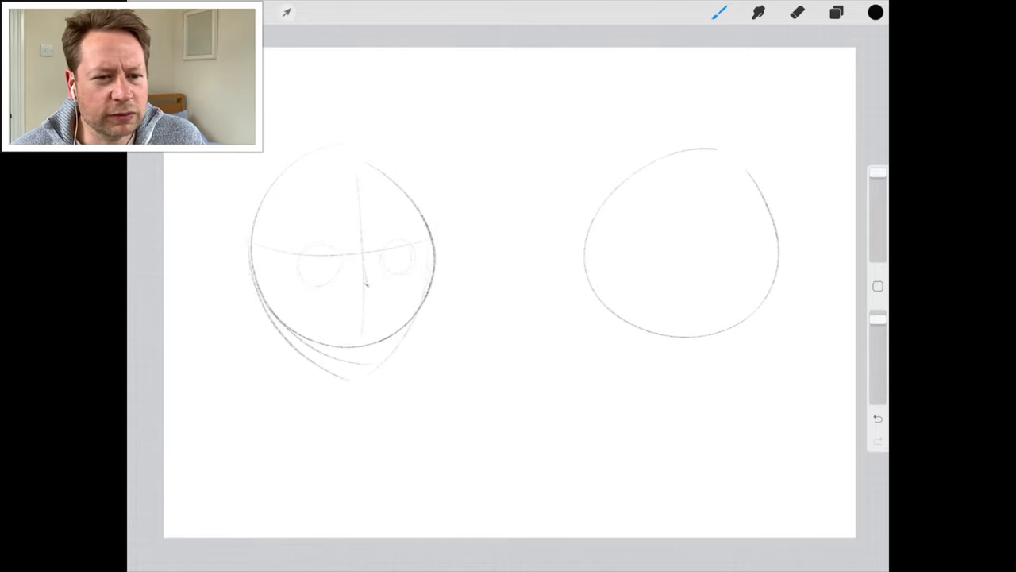
pyautogui.moveTo(437, 214); pyautogui.dragTo(341, 381)
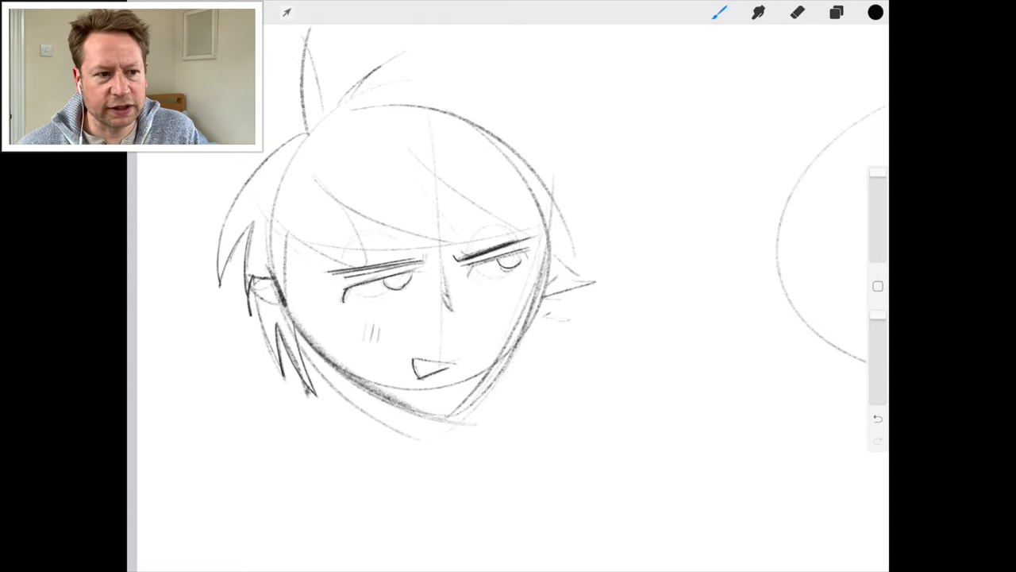
pyautogui.moveTo(301, 333); pyautogui.dragTo(444, 420)
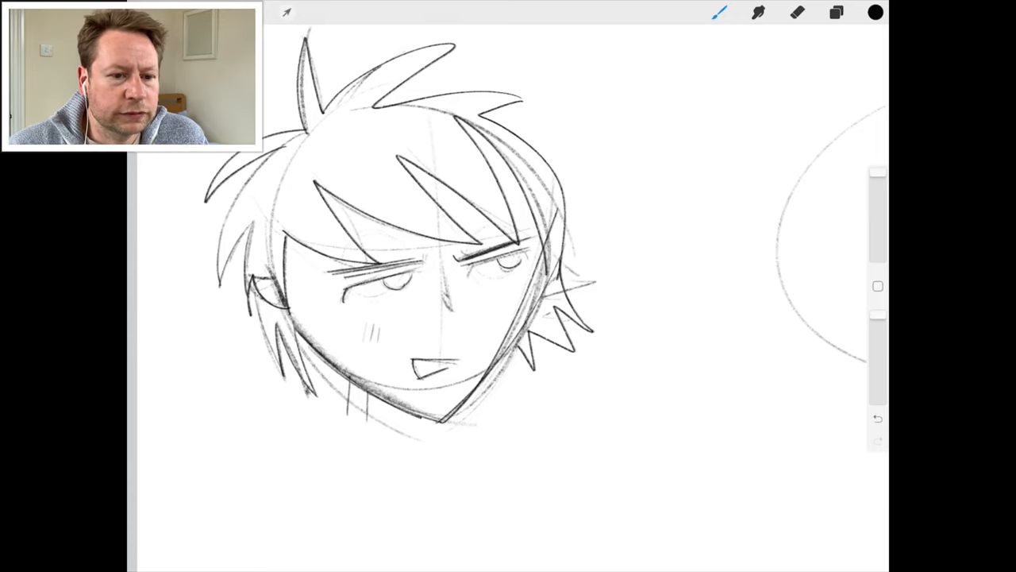
# Fill the spiky hair with dense dark pencil shading and draw a short neck line under the chin.
pyautogui.click(797, 12)
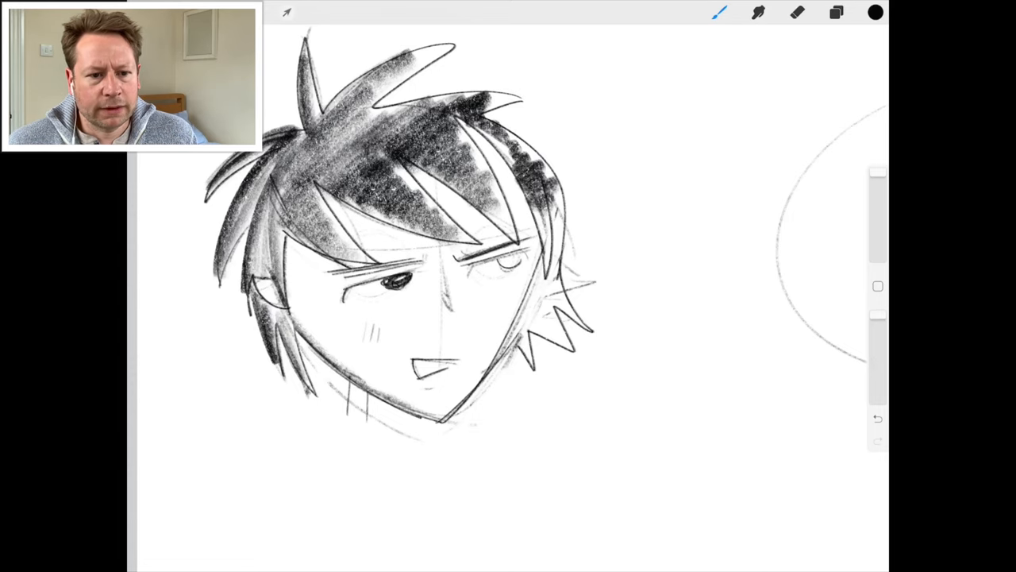
pyautogui.moveTo(476, 257); pyautogui.dragTo(508, 273)
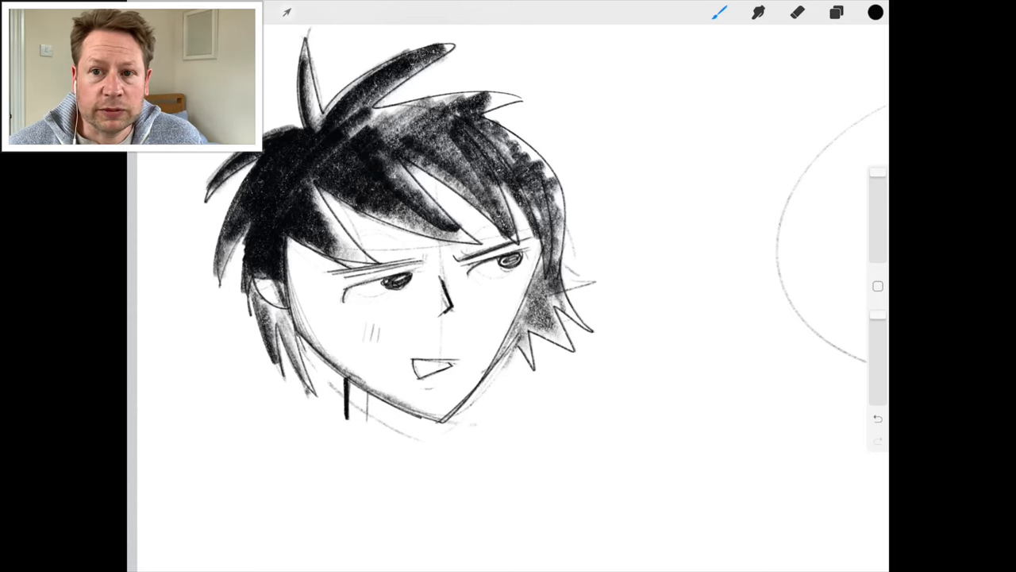
pyautogui.moveTo(349, 119); pyautogui.dragTo(508, 103)
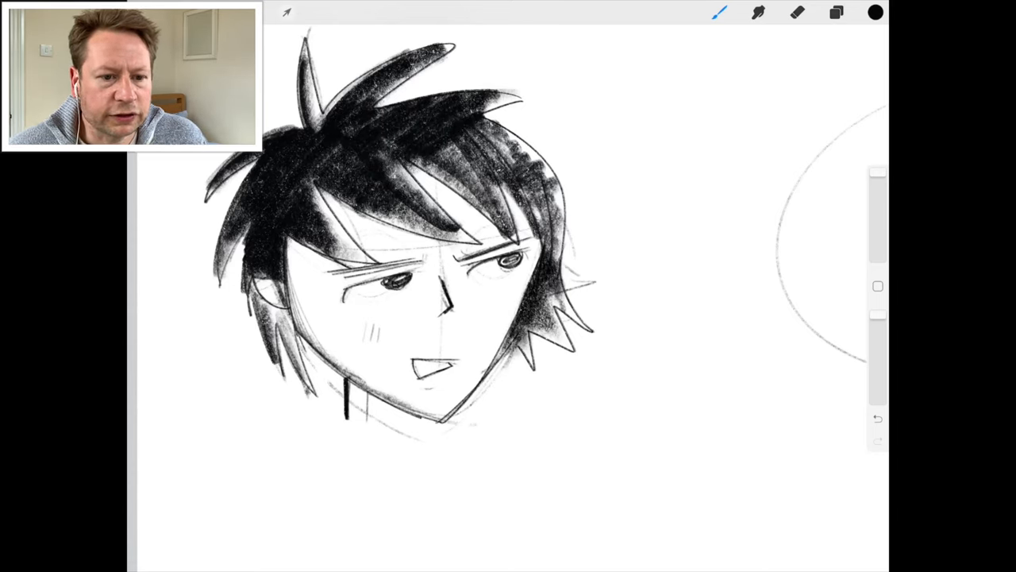
pyautogui.moveTo(552, 198); pyautogui.dragTo(457, 416)
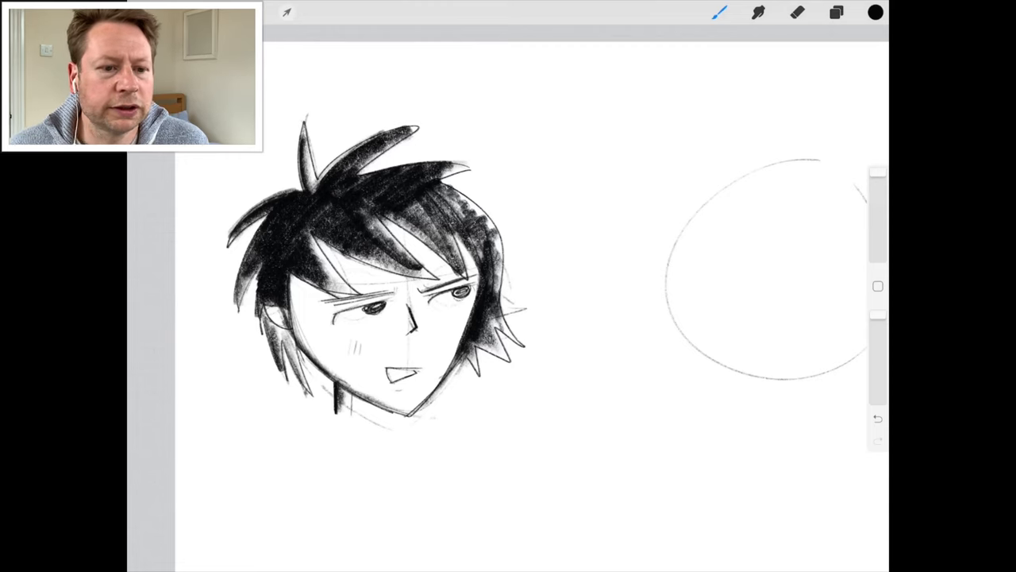
# Erase stray hair lines, then shade down the side of the face and extend the hair strands.
pyautogui.click(797, 13)
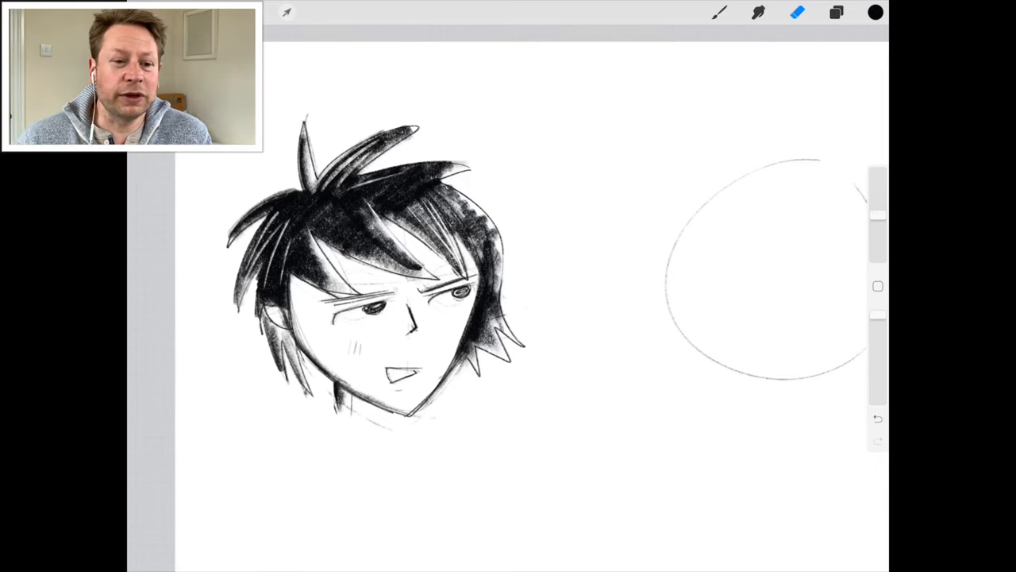
pyautogui.click(717, 13)
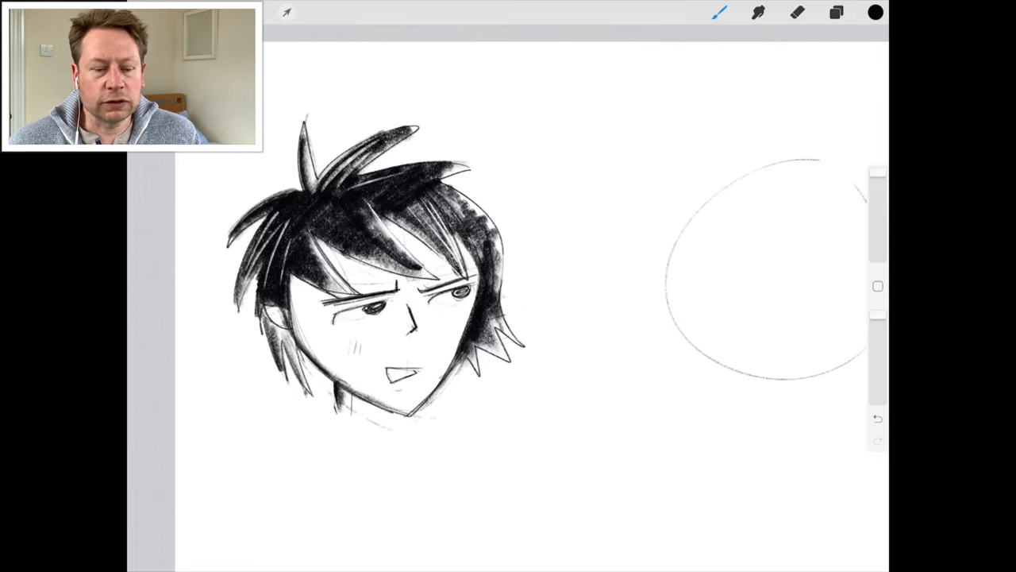
pyautogui.moveTo(373, 206); pyautogui.dragTo(429, 278)
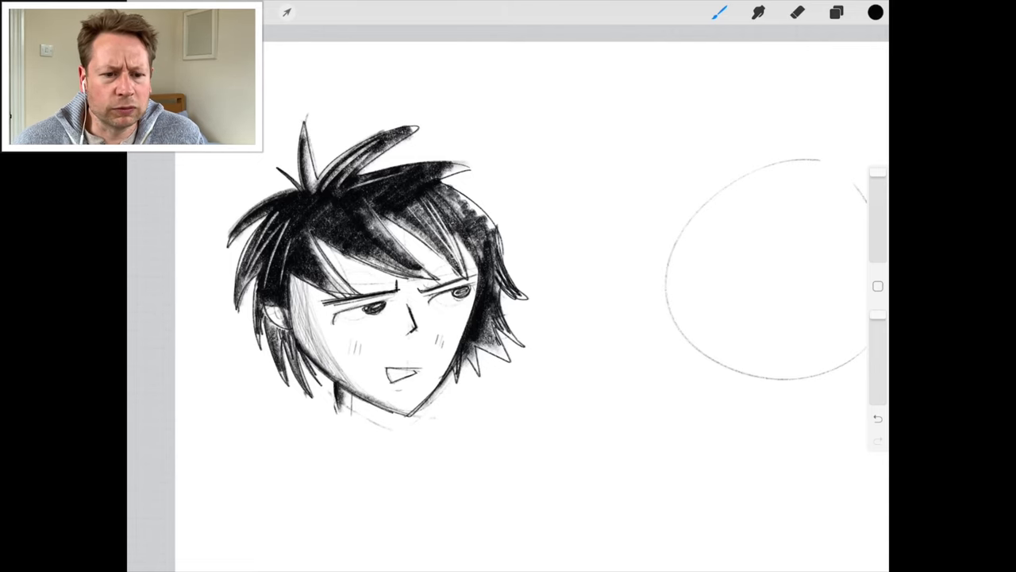
pyautogui.click(797, 12)
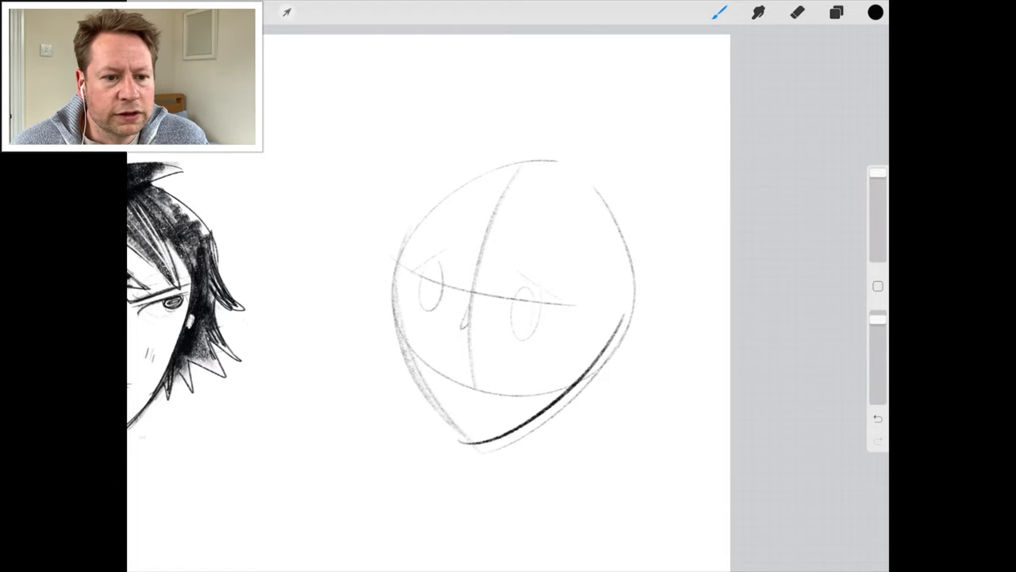
# Outline long messy hair on the right head and draw its eyes, nose and small mouth.
pyautogui.moveTo(483, 373); pyautogui.dragTo(476, 393)
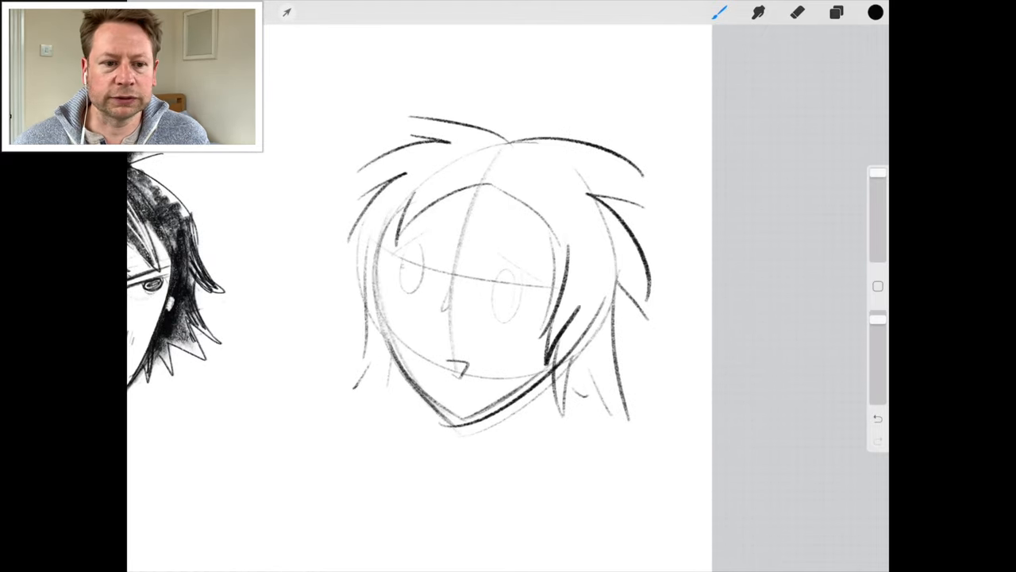
pyautogui.moveTo(389, 254); pyautogui.dragTo(457, 223)
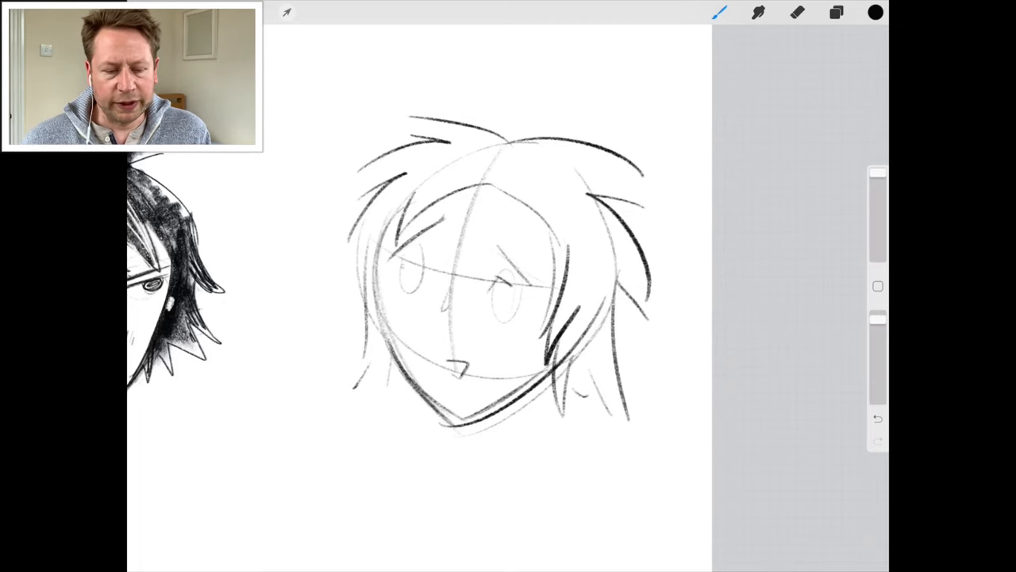
pyautogui.moveTo(400, 254); pyautogui.dragTo(432, 273)
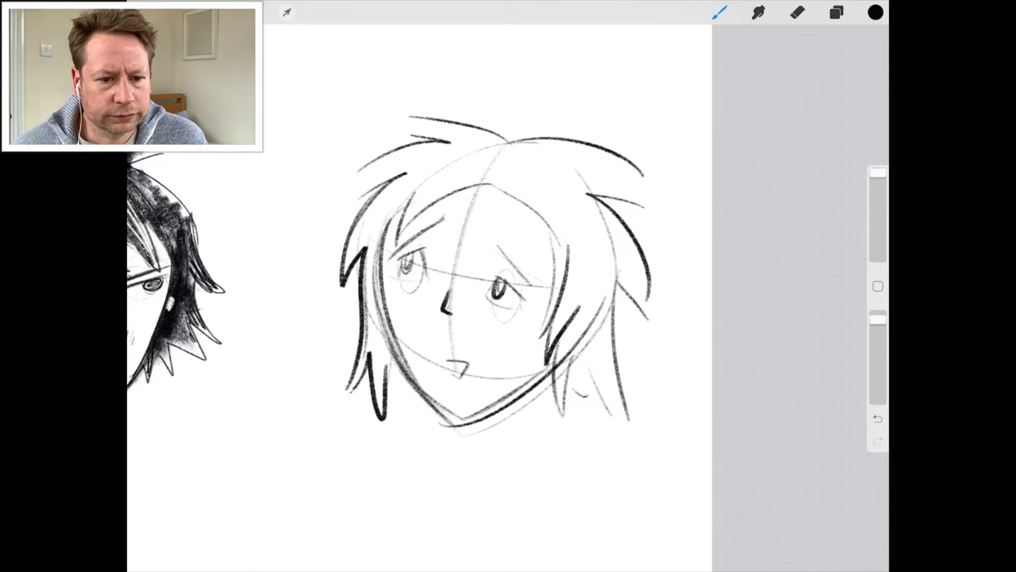
# Thicken and darken the hair strands on the right side of the head.
pyautogui.click(719, 13)
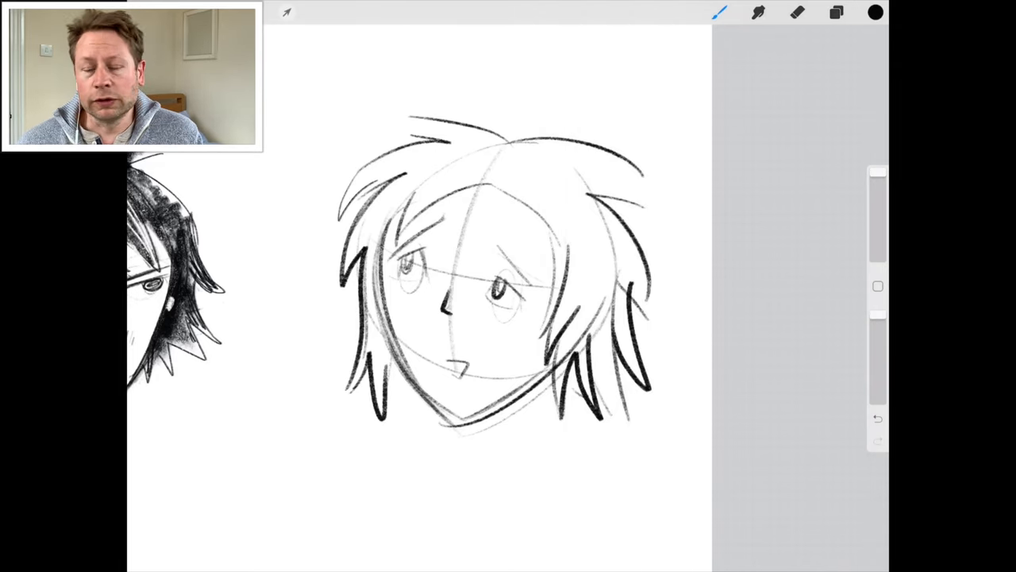
pyautogui.moveTo(461, 198); pyautogui.dragTo(555, 278)
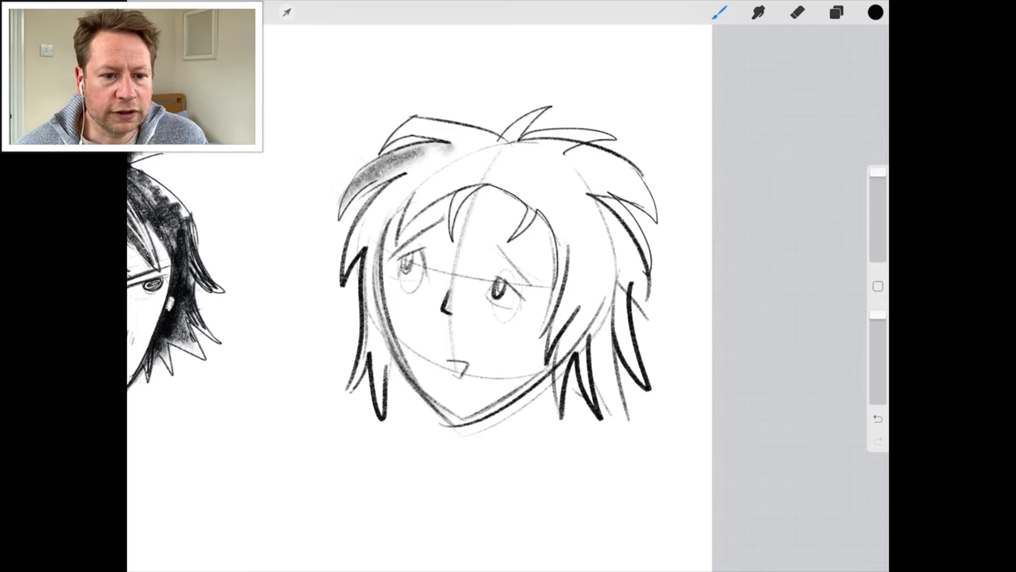
# Shade the long-haired boy's hair dark with heavy pencil strokes, adding cheek hatching and a neck.
pyautogui.moveTo(444, 155); pyautogui.dragTo(378, 365)
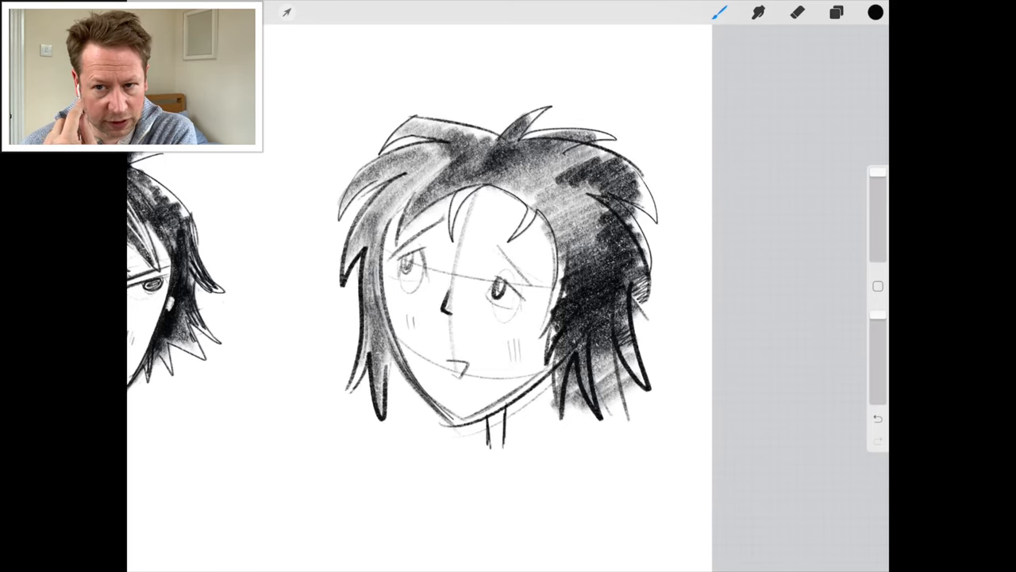
pyautogui.click(797, 12)
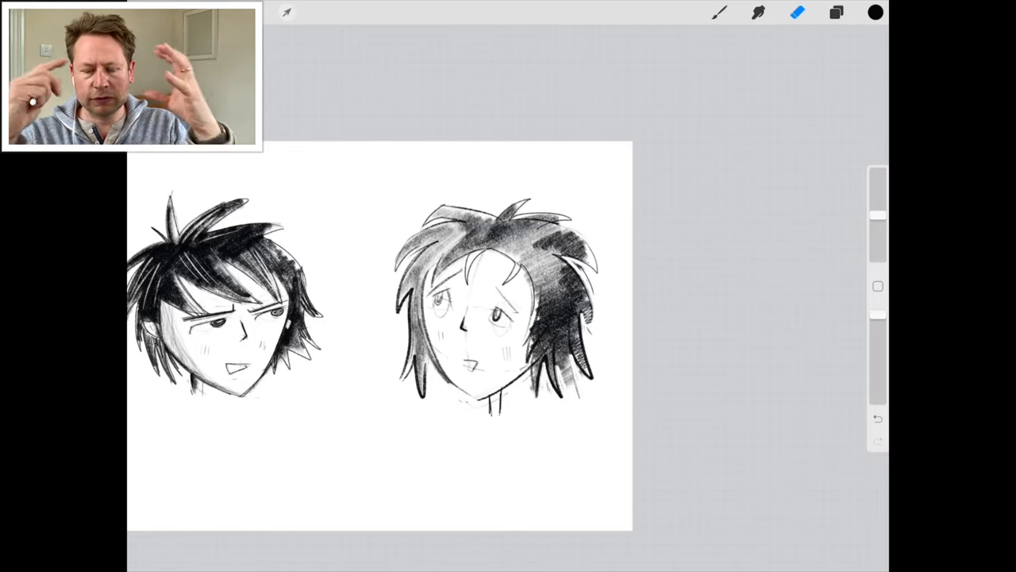
# Darken the long-haired boy's eyes and neck and erase white shine streaks through his hair.
pyautogui.click(717, 12)
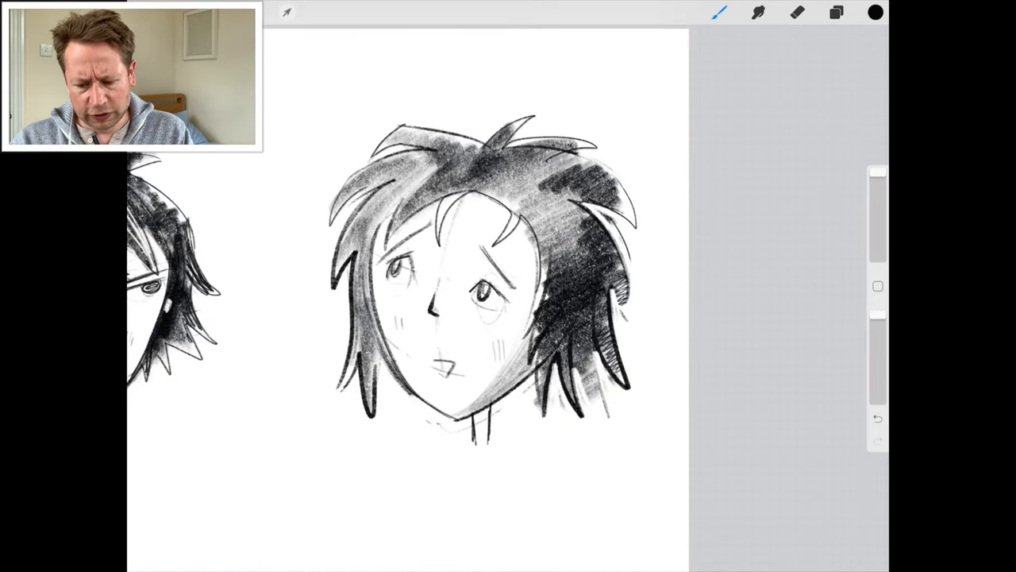
pyautogui.click(797, 13)
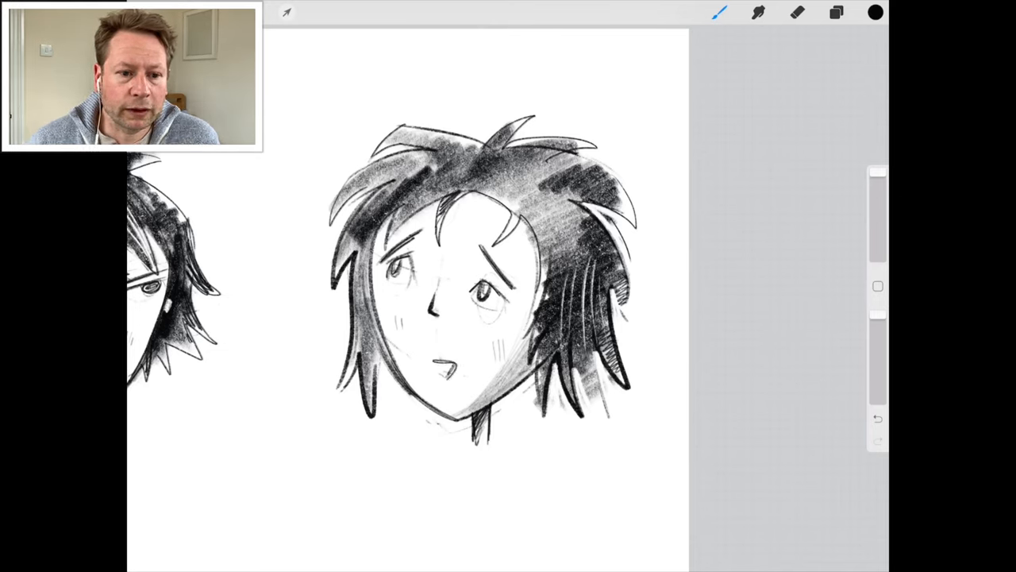
pyautogui.click(796, 13)
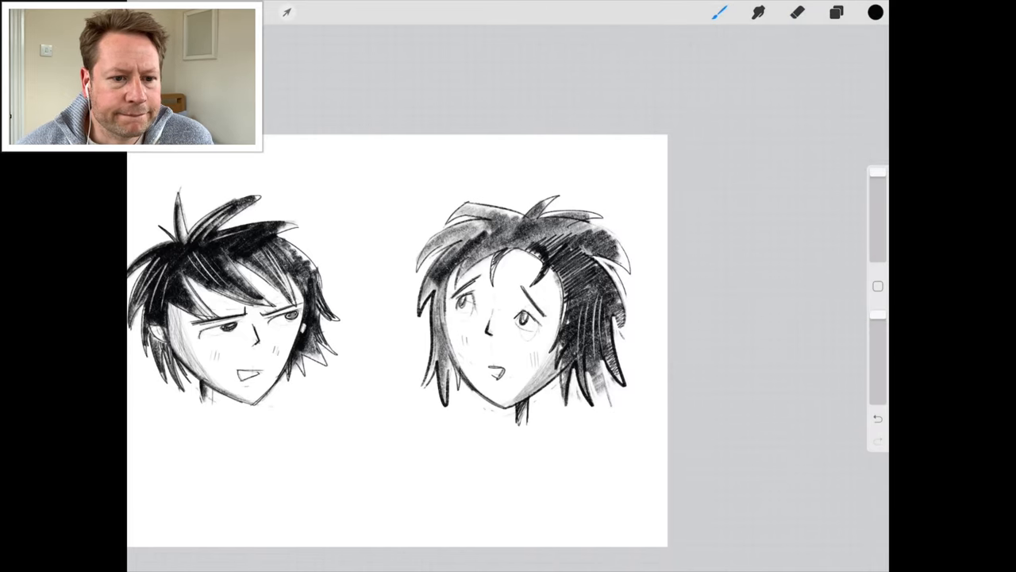
pyautogui.click(797, 13)
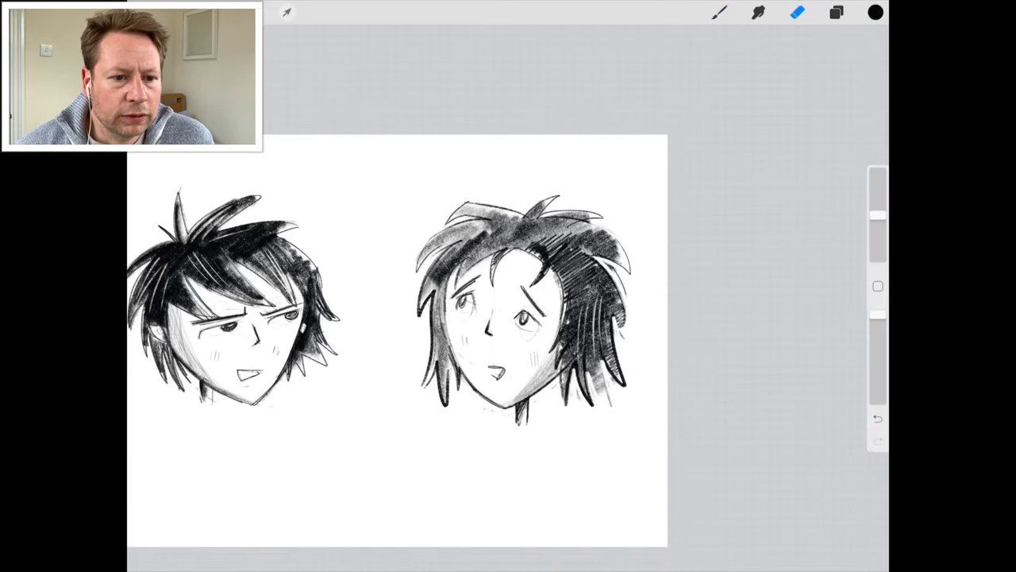